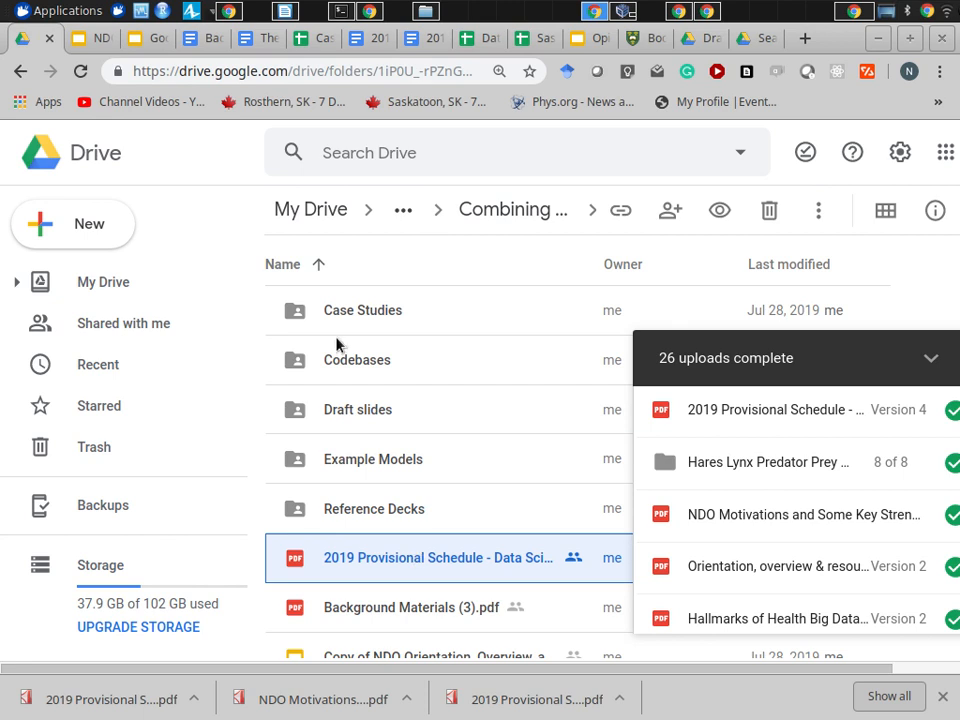
{"action": "mouse_move", "coordinate": [360, 476]}
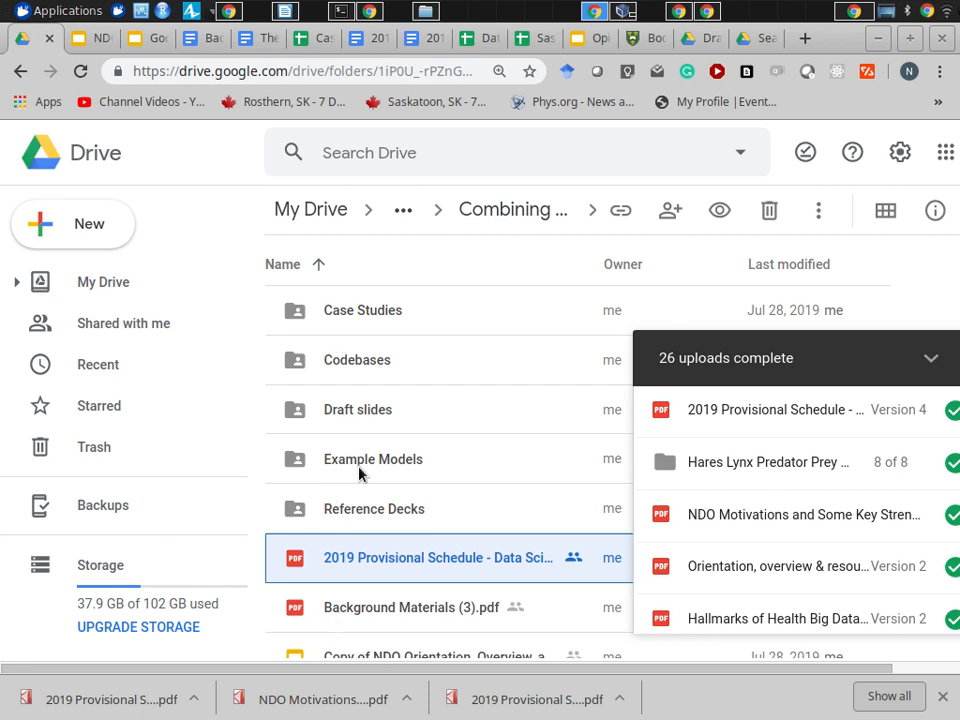
{"action": "mouse_move", "coordinate": [352, 472]}
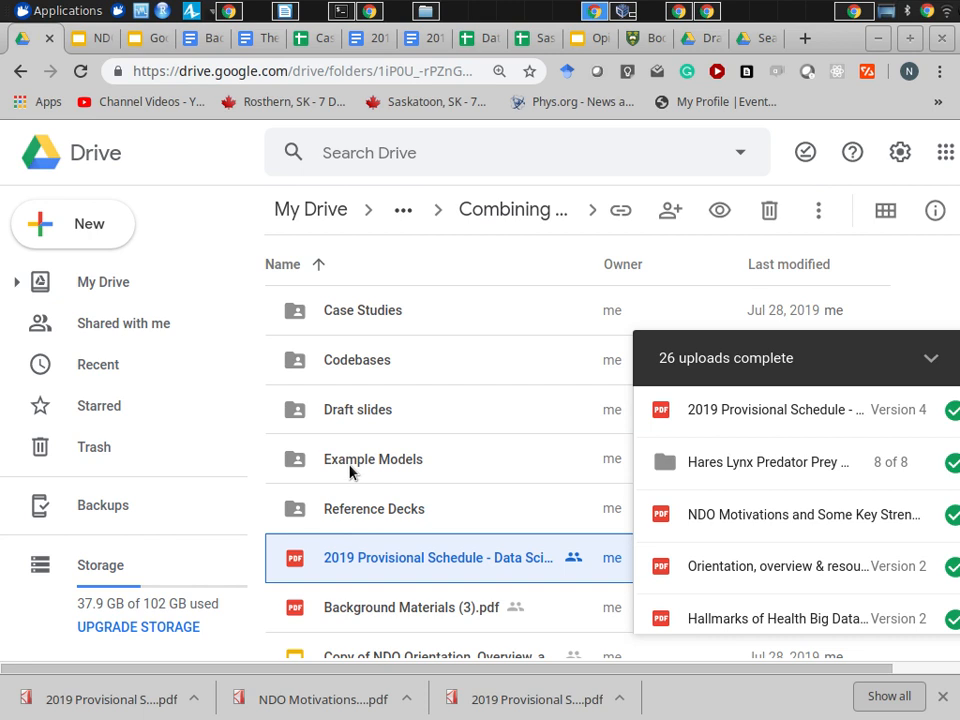
- Open the Example Models folder in Google Drive and select the Hares Lynx Predator Prey folder
{"action": "left_click", "coordinate": [372, 458]}
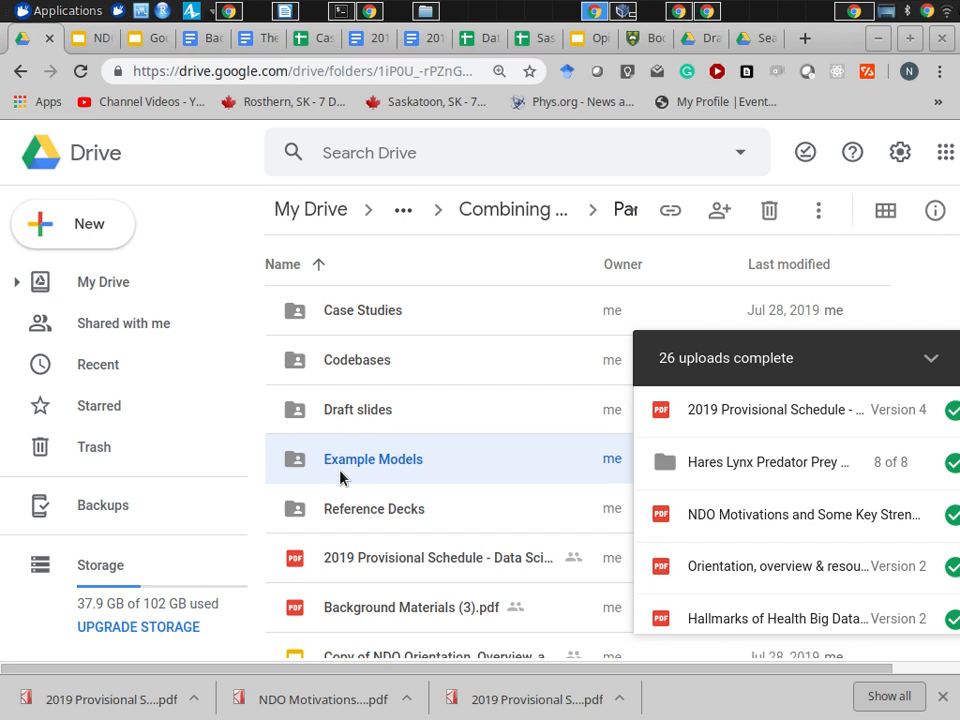
{"action": "double_click", "coordinate": [372, 458]}
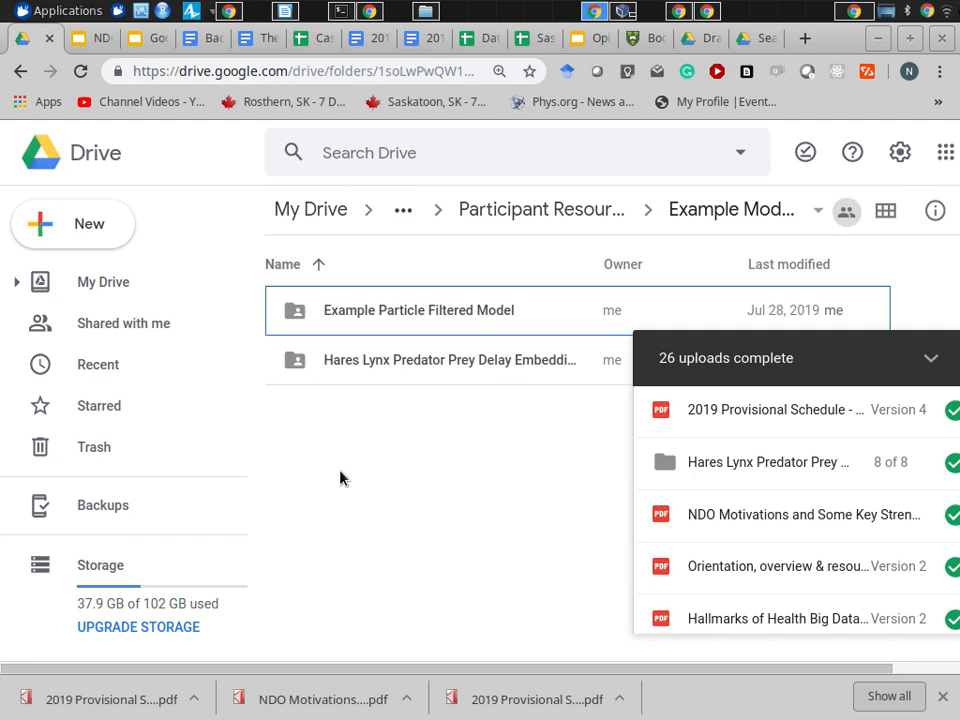
{"action": "mouse_move", "coordinate": [360, 400]}
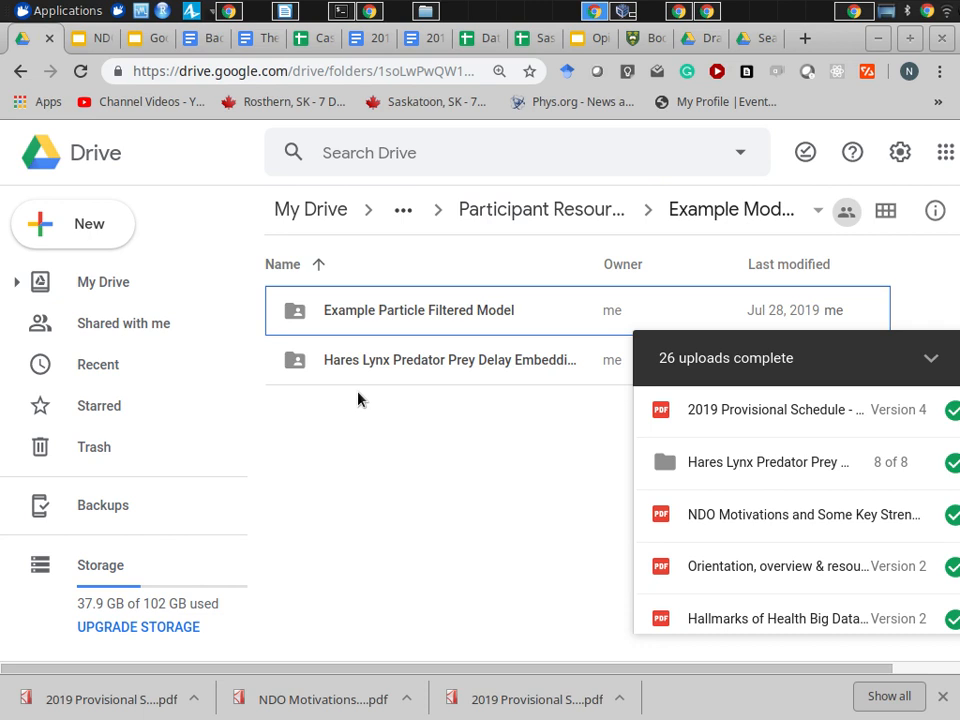
{"action": "mouse_move", "coordinate": [378, 384]}
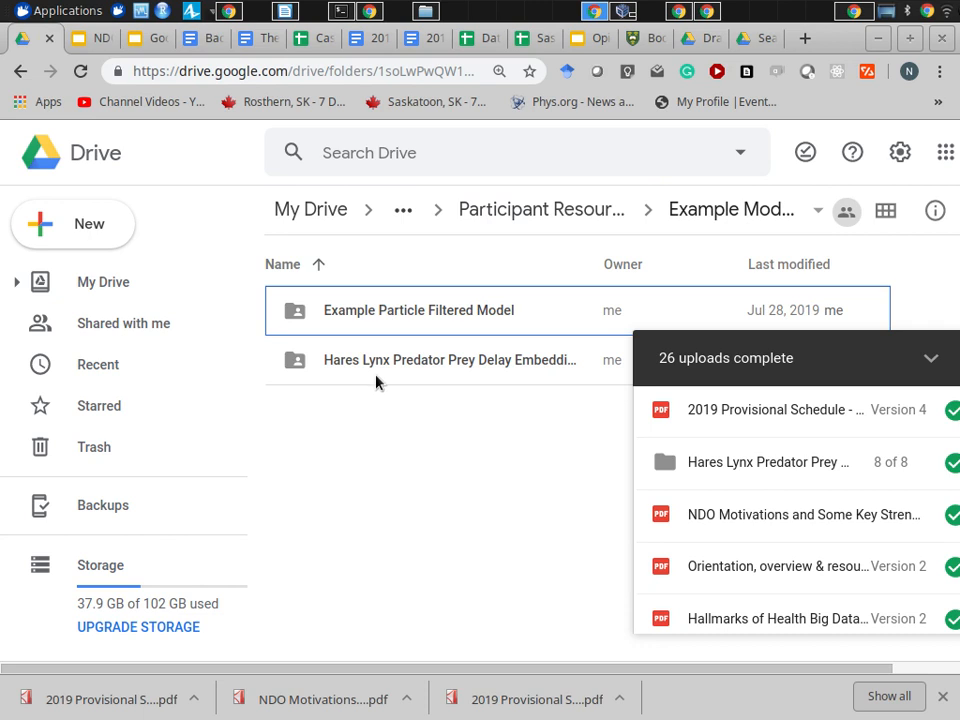
{"action": "mouse_move", "coordinate": [384, 368]}
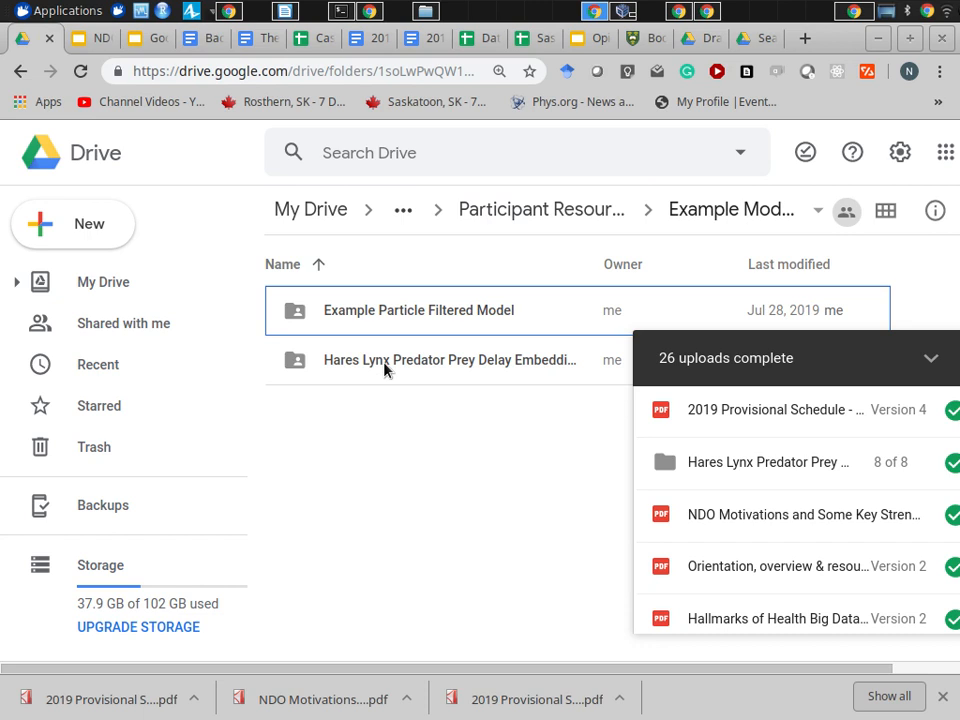
{"action": "mouse_move", "coordinate": [388, 330]}
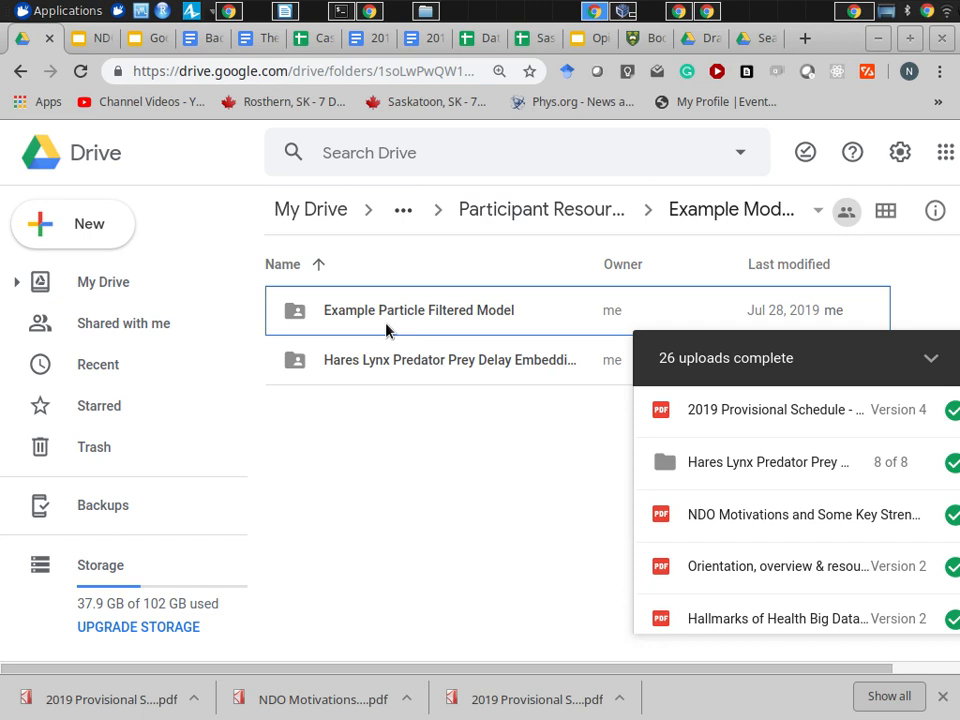
{"action": "left_click", "coordinate": [448, 360]}
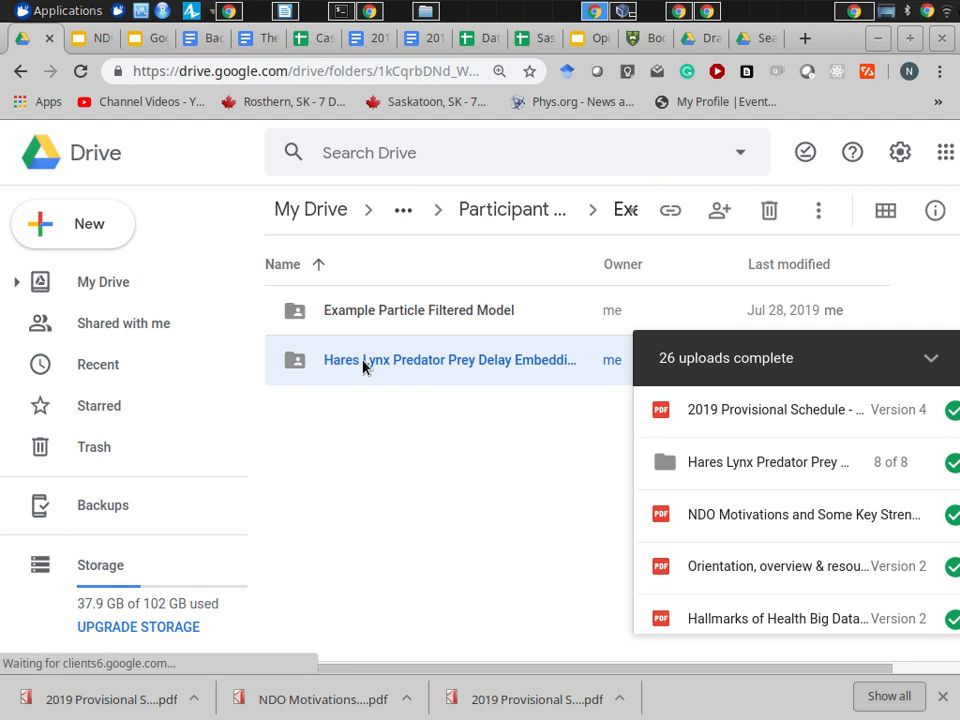
- Open the Hares Lynx Predator Prey Delay Embedding folder in Google Drive
{"action": "double_click", "coordinate": [448, 360]}
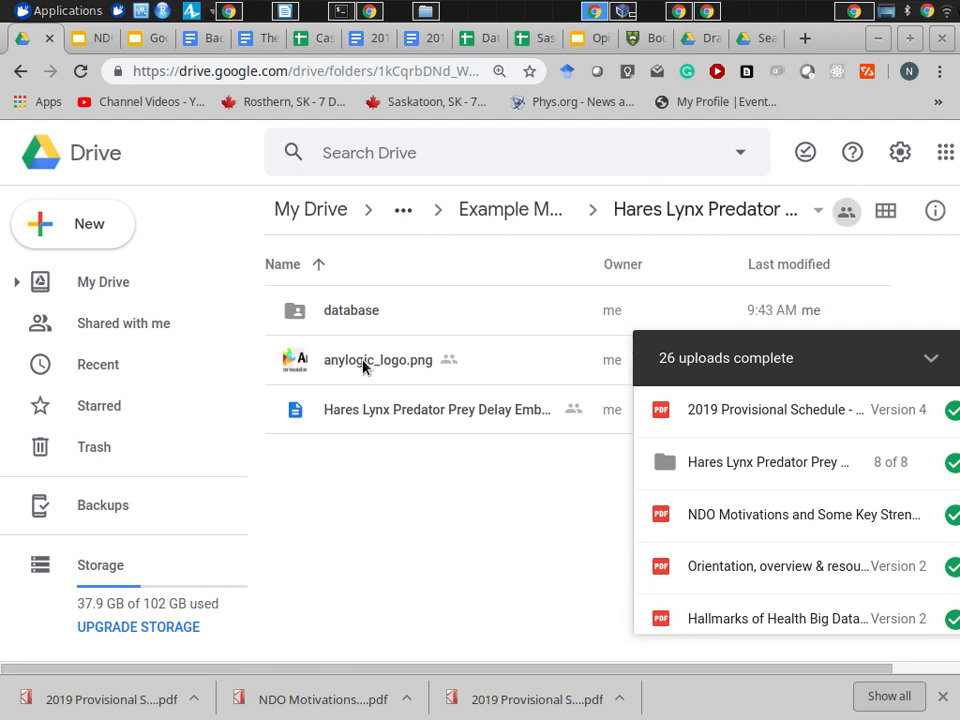
{"action": "mouse_move", "coordinate": [336, 418]}
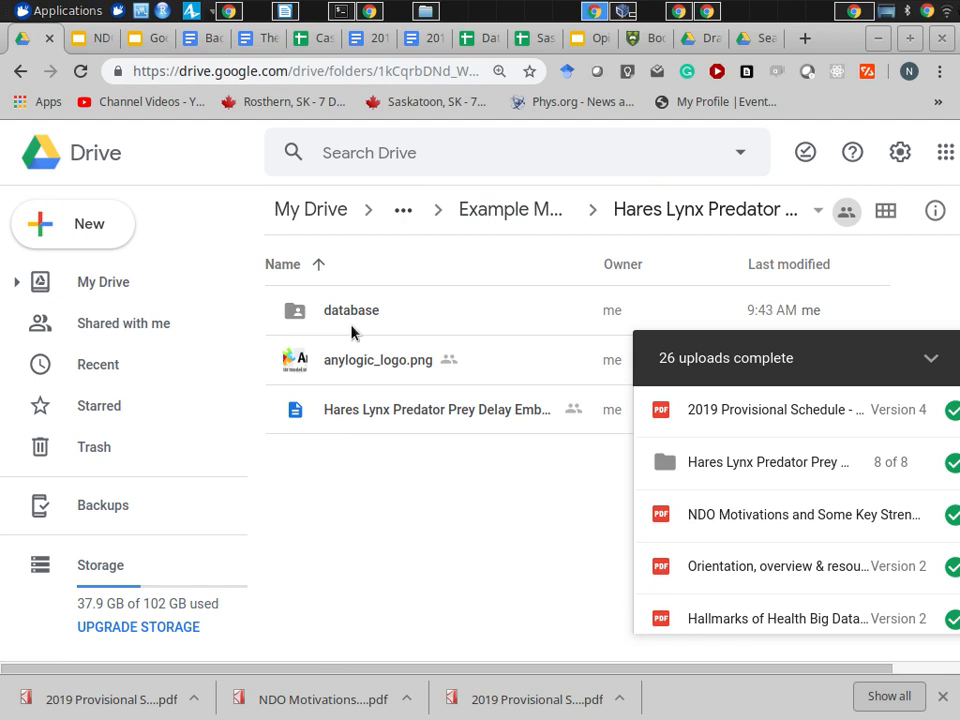
{"action": "mouse_move", "coordinate": [436, 408]}
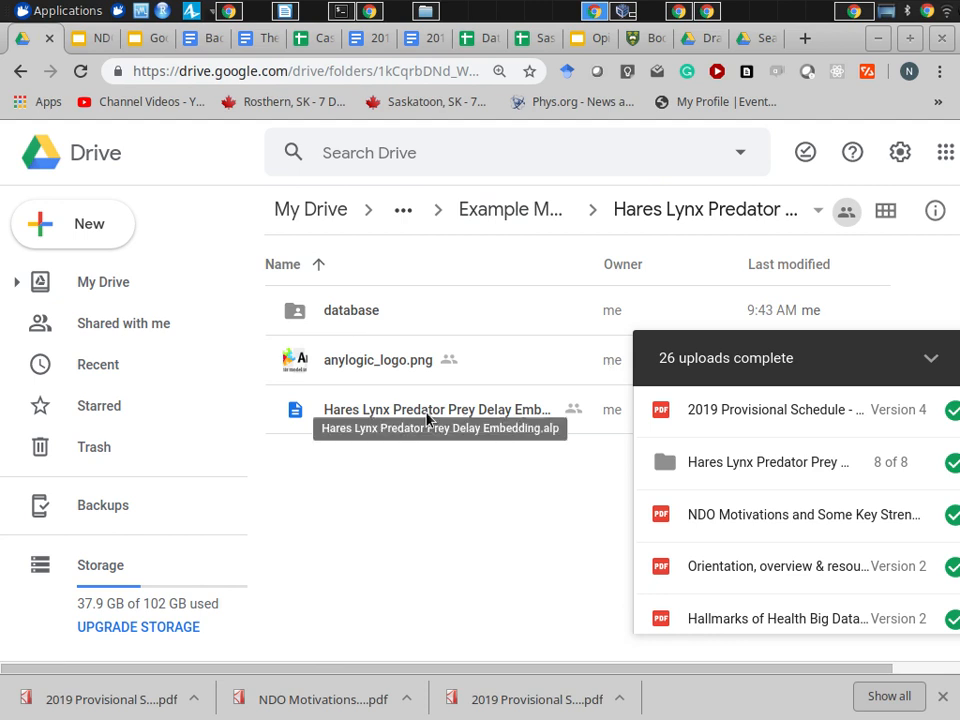
{"action": "mouse_move", "coordinate": [460, 412]}
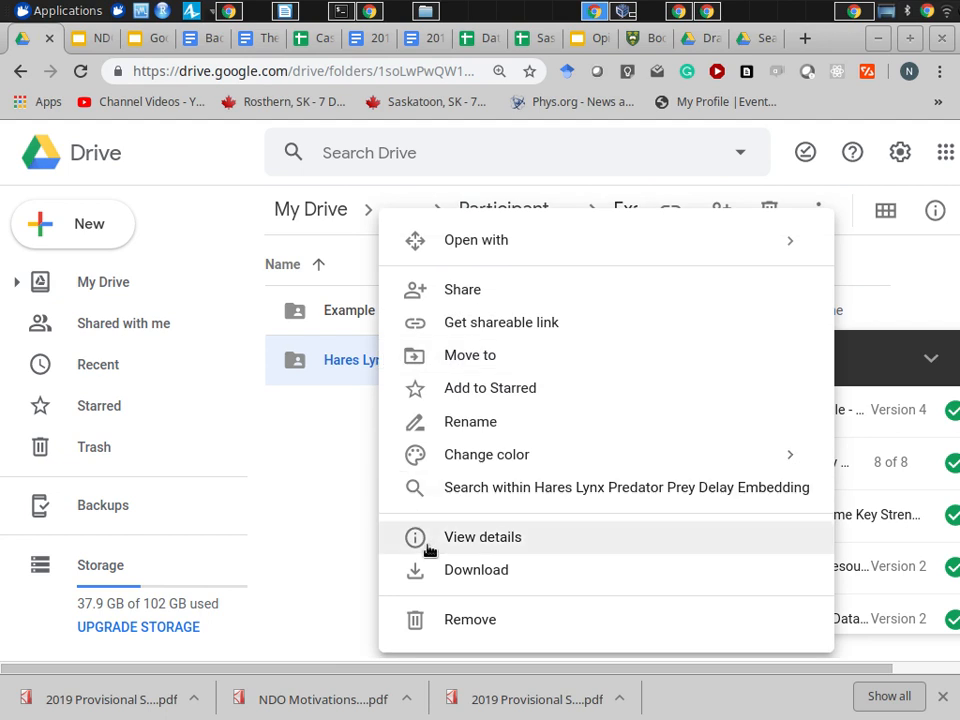
- Download the Hares Lynx Predator Prey Delay Embedding folder as a zip archive
{"action": "left_click", "coordinate": [476, 568]}
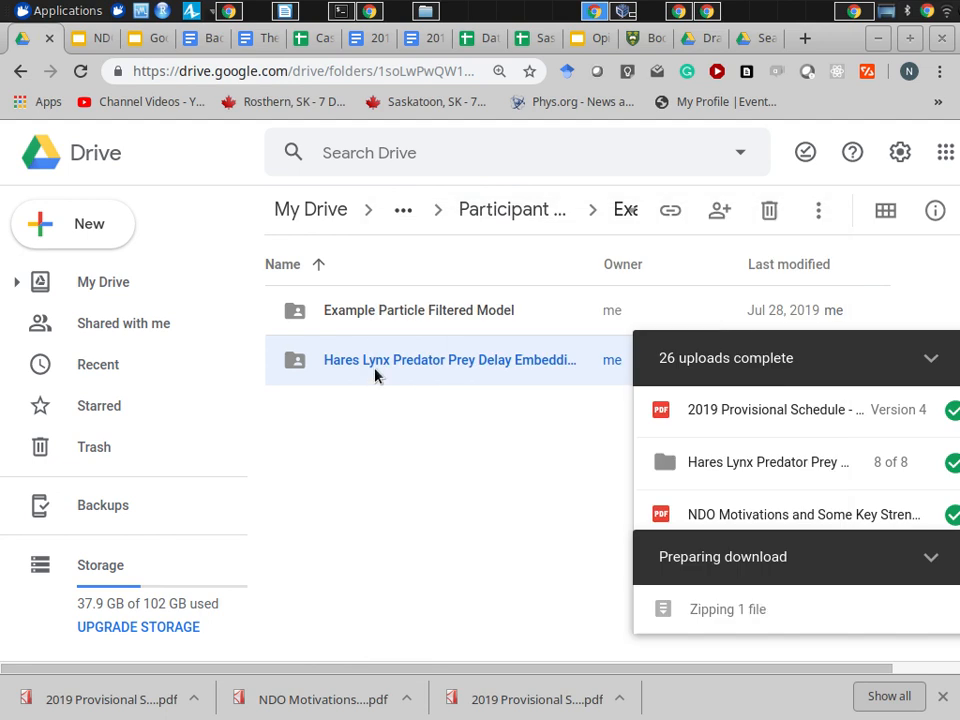
{"action": "mouse_move", "coordinate": [756, 644]}
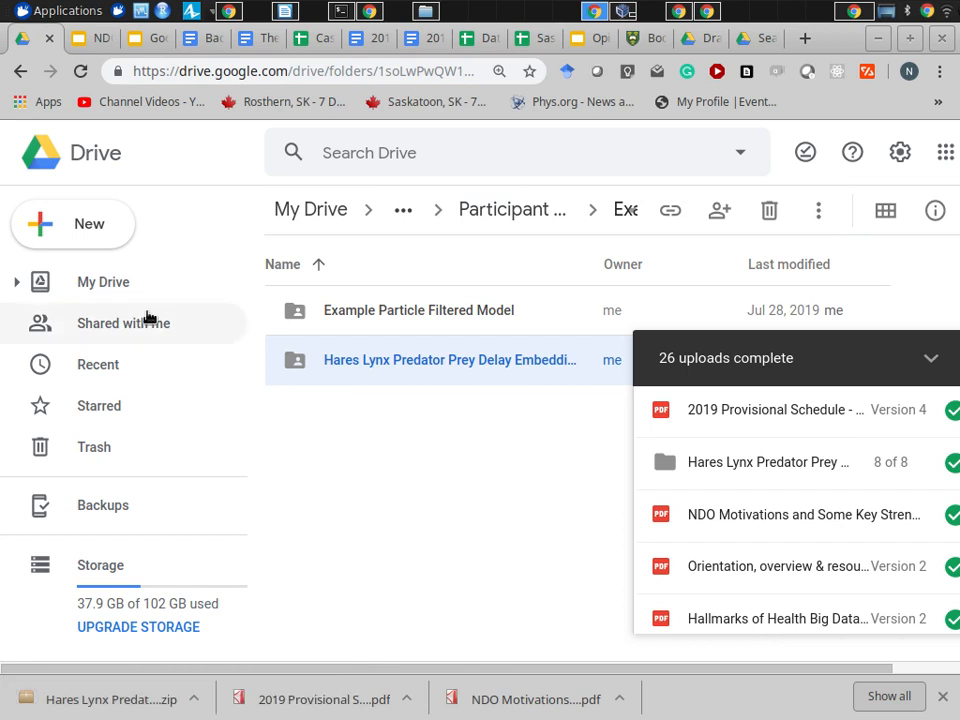
- Locate the downloaded Hares Lynx zip archive in Downloads and bring up its options
{"action": "left_click", "coordinate": [64, 12]}
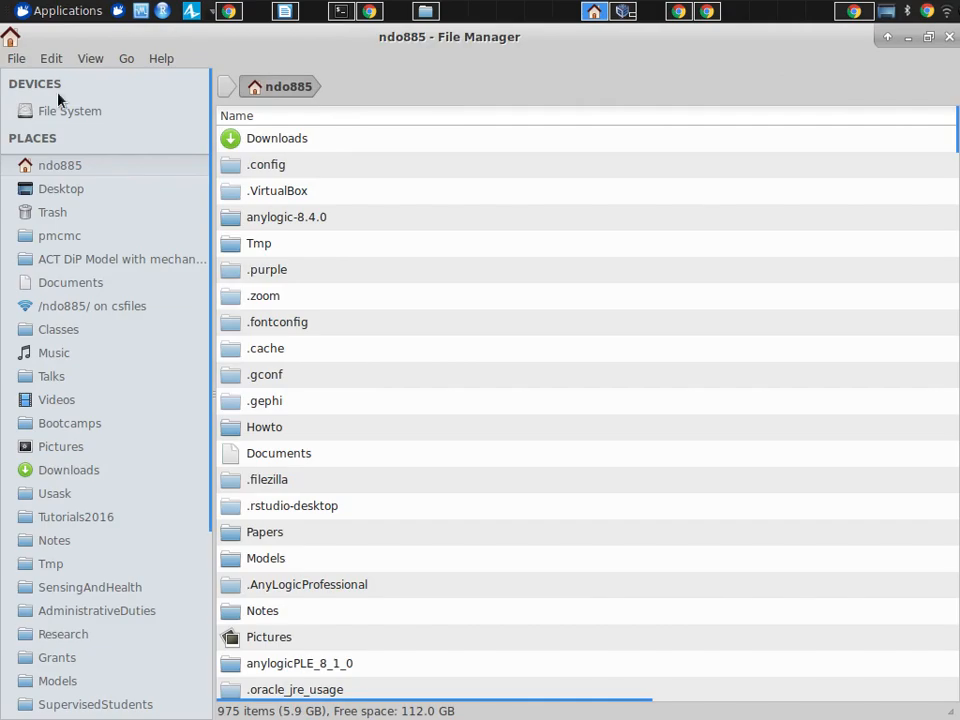
{"action": "mouse_move", "coordinate": [50, 470]}
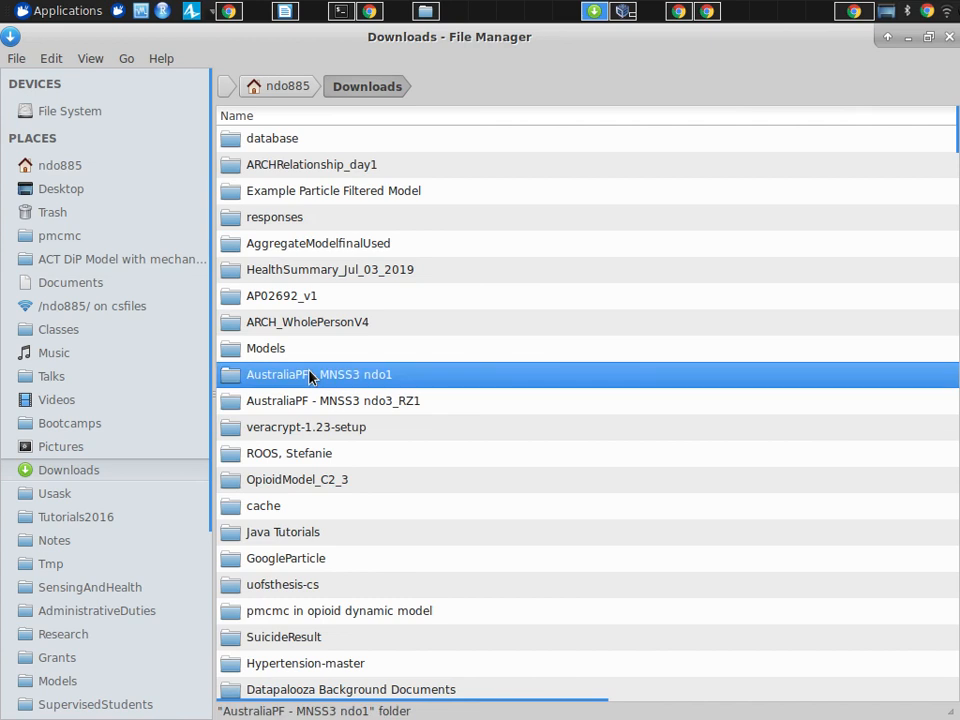
{"action": "scroll", "scroll_direction": "down", "scroll_amount": 3}
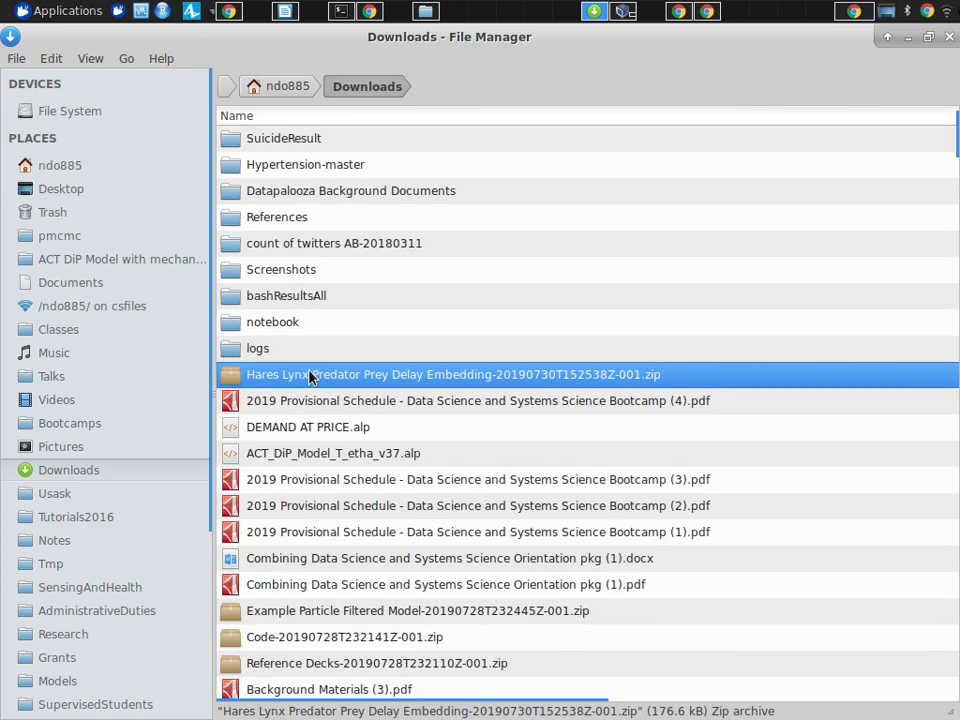
{"action": "right_click", "coordinate": [310, 374]}
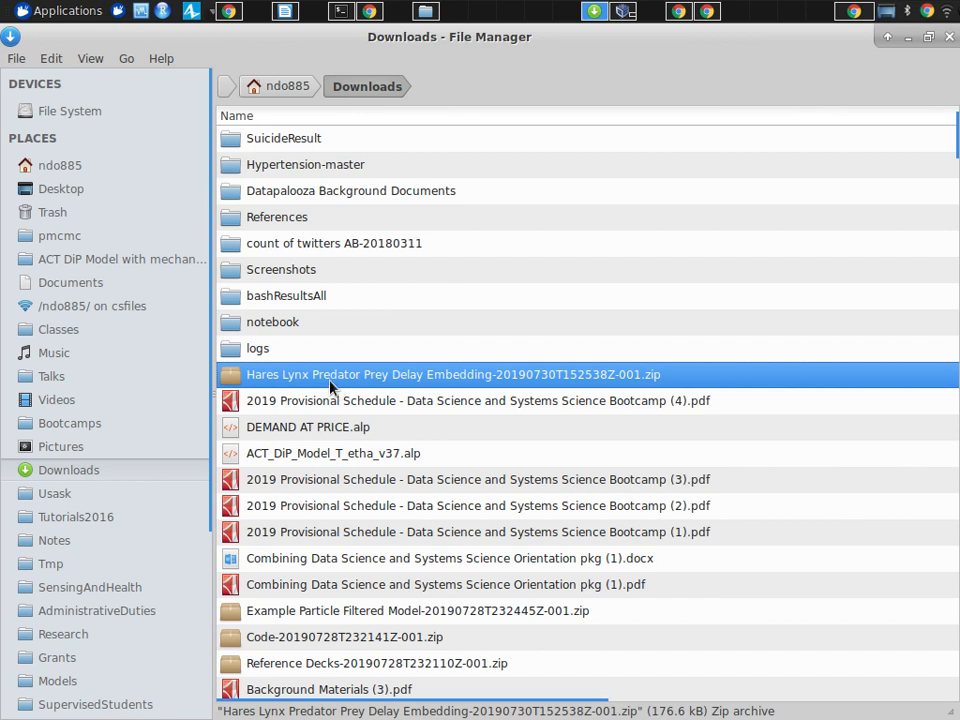
{"action": "right_click", "coordinate": [452, 374]}
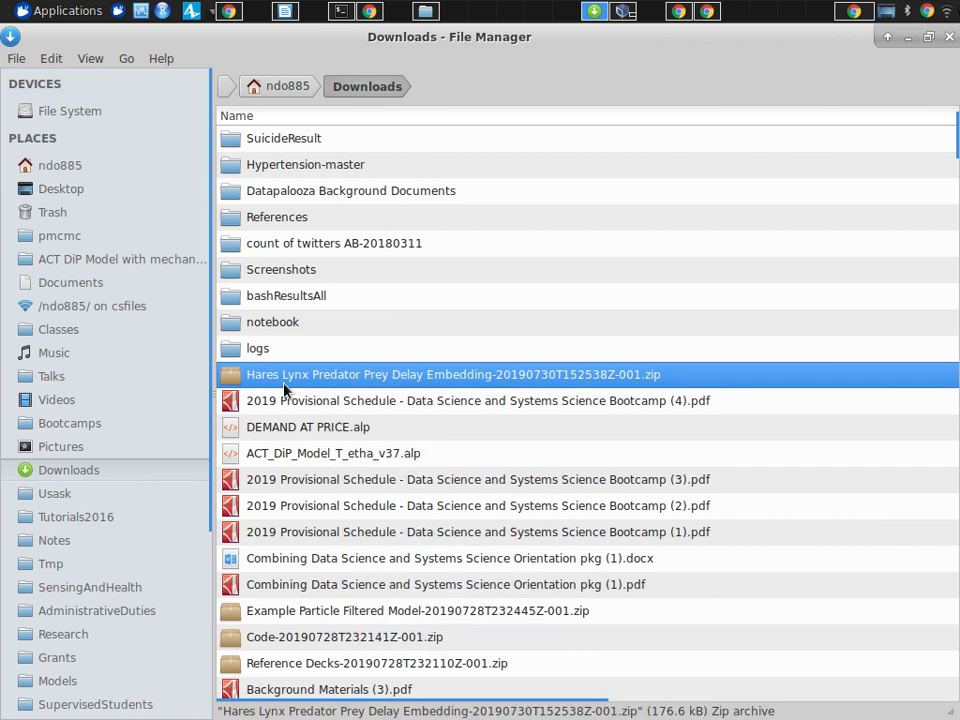
- Extract the Hares Lynx zip archive into a folder in Downloads
{"action": "double_click", "coordinate": [452, 374]}
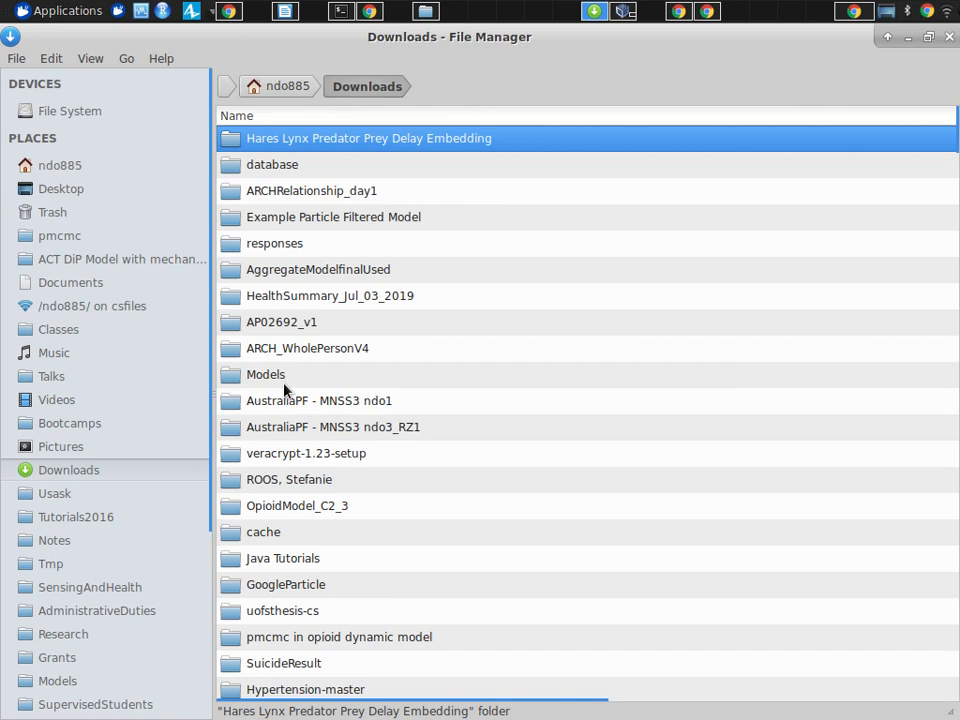
{"action": "double_click", "coordinate": [368, 138]}
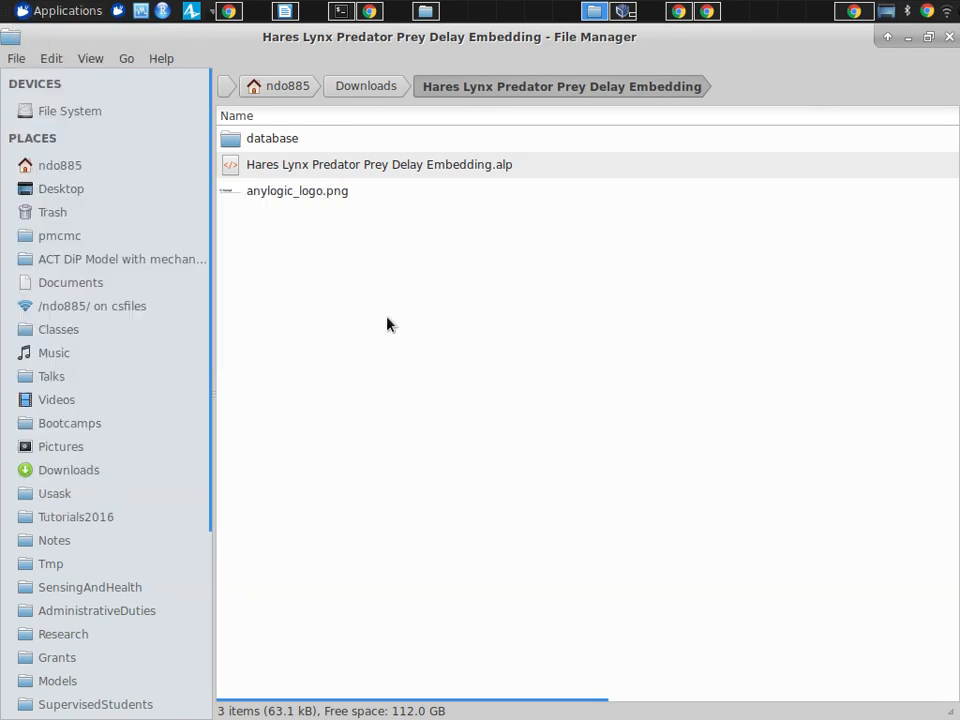
- Go to the home folder in File Manager
{"action": "left_click", "coordinate": [64, 12]}
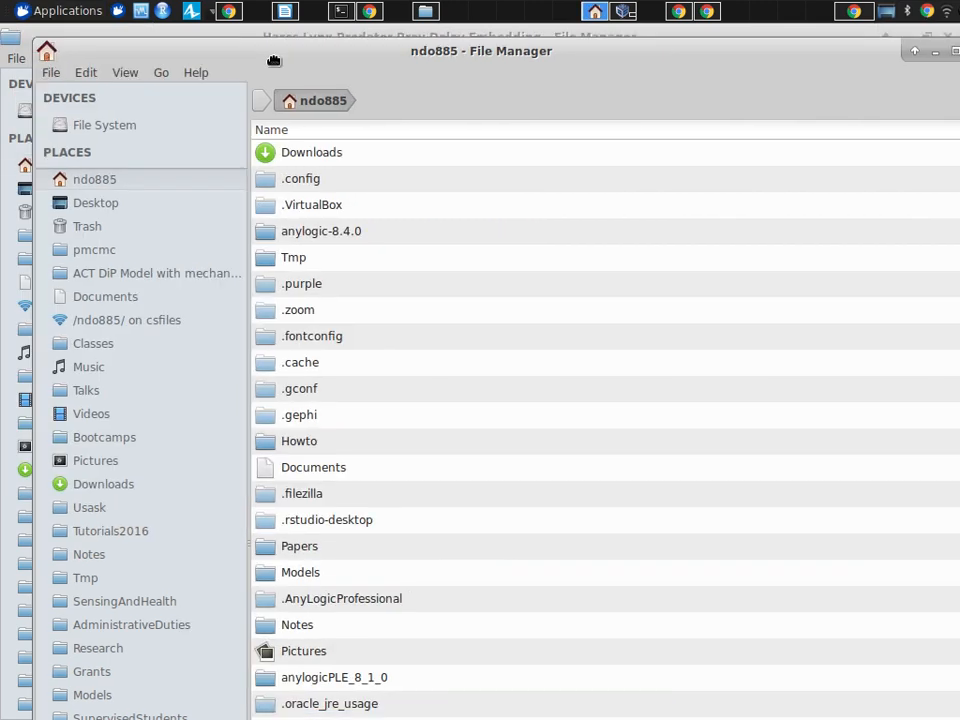
- Launch AnyLogic 8.4.0 from its folder and start choosing a model file to open
{"action": "double_click", "coordinate": [320, 232]}
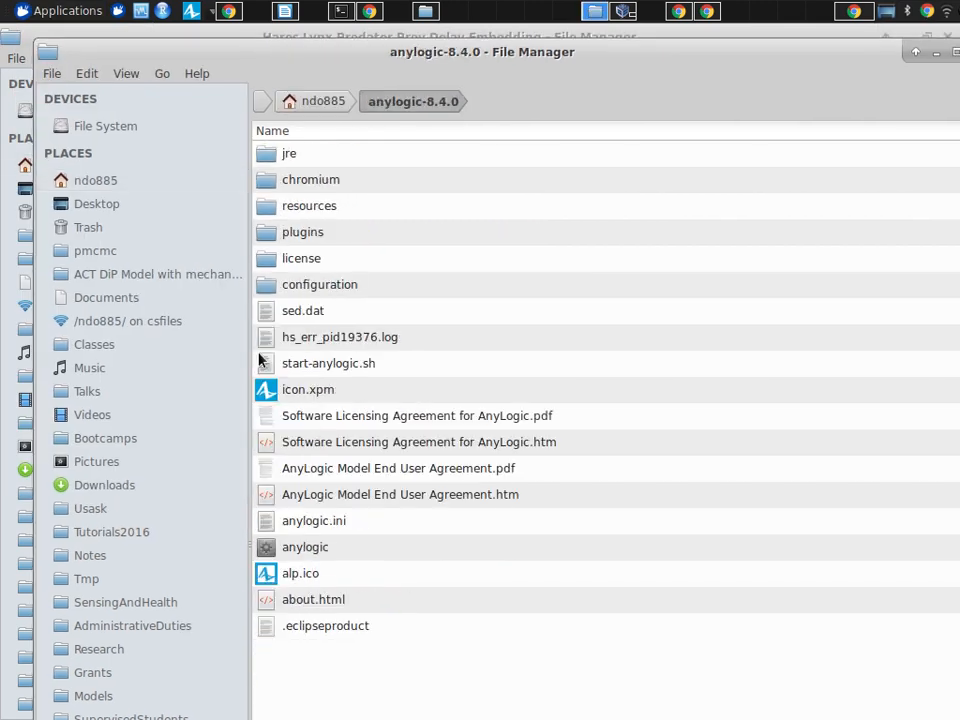
{"action": "double_click", "coordinate": [304, 548]}
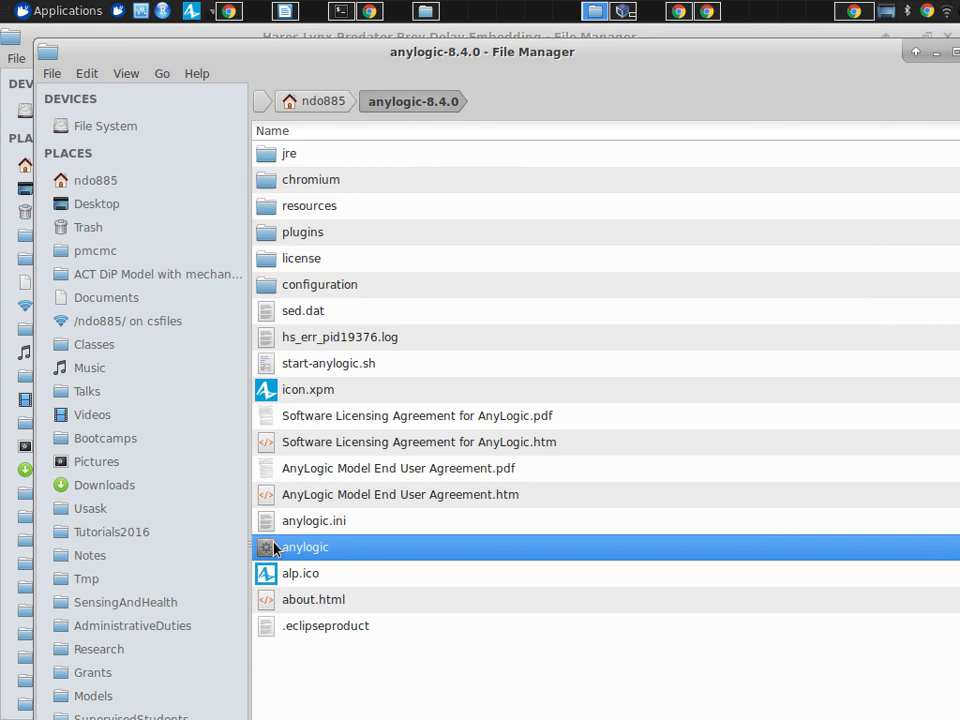
{"action": "double_click", "coordinate": [304, 548]}
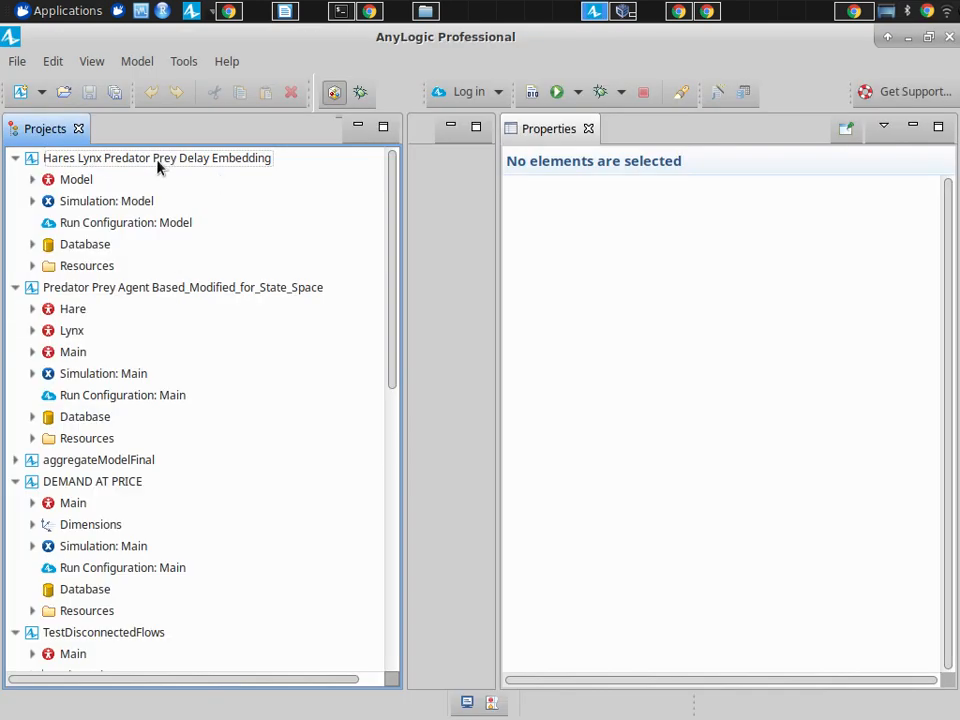
{"action": "left_click", "coordinate": [156, 158]}
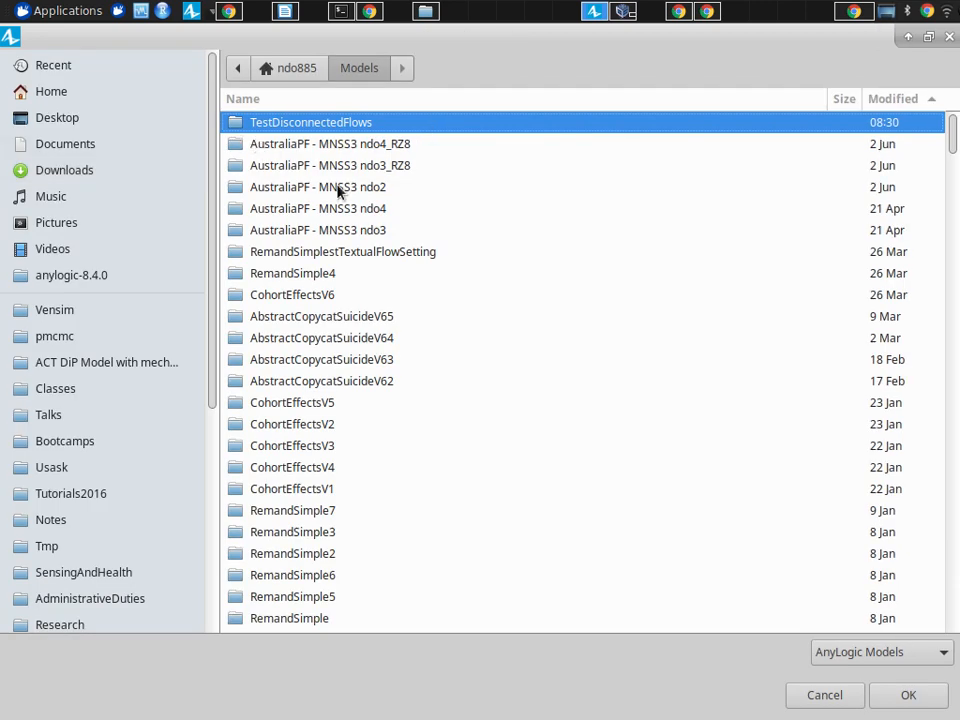
- Open the downloaded Hares Lynx model file from Downloads, saving and closing the already-open copy
{"action": "left_click", "coordinate": [64, 170]}
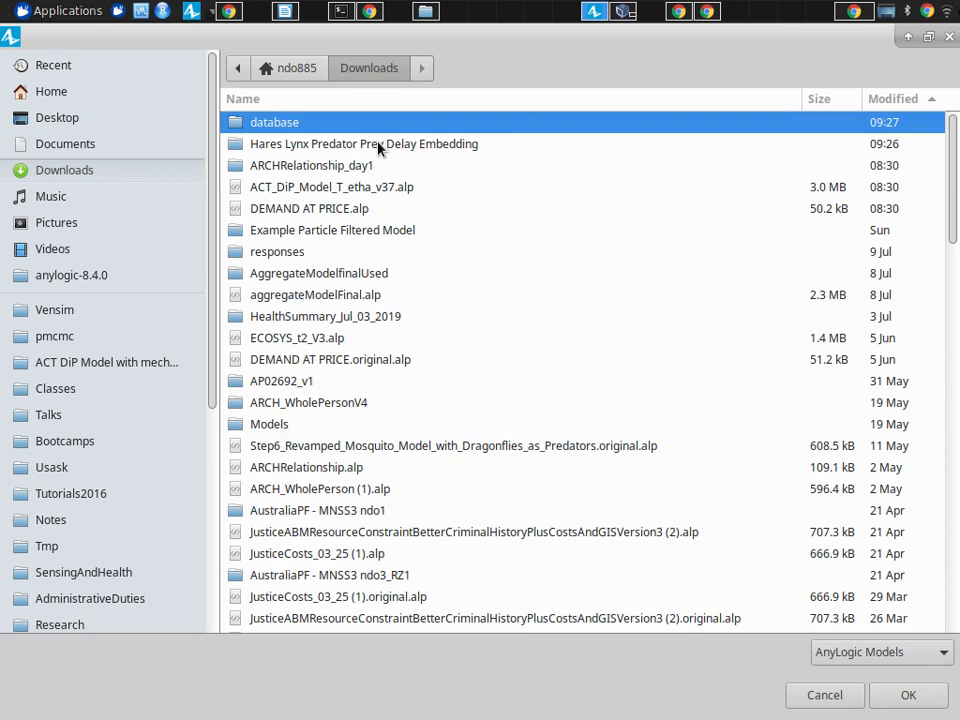
{"action": "left_click", "coordinate": [364, 144]}
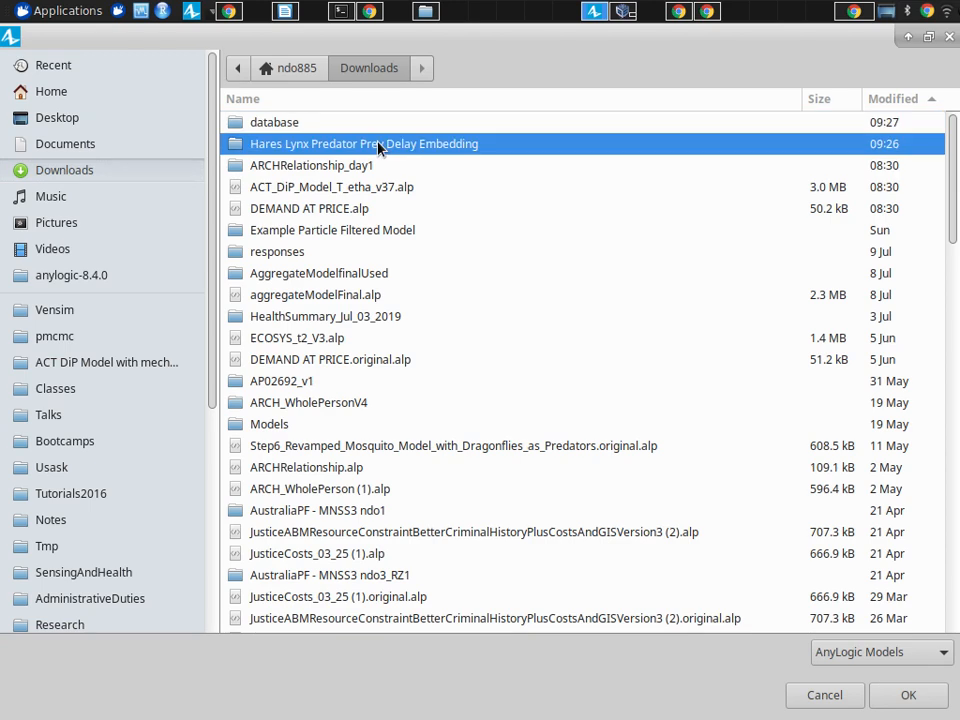
{"action": "double_click", "coordinate": [364, 144]}
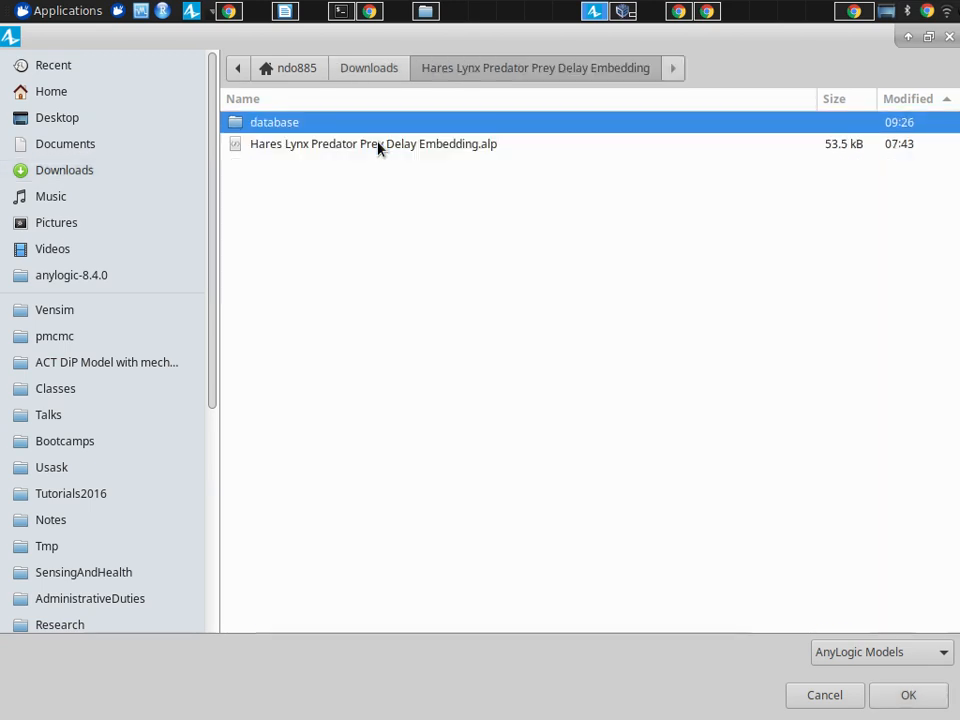
{"action": "left_click", "coordinate": [372, 144]}
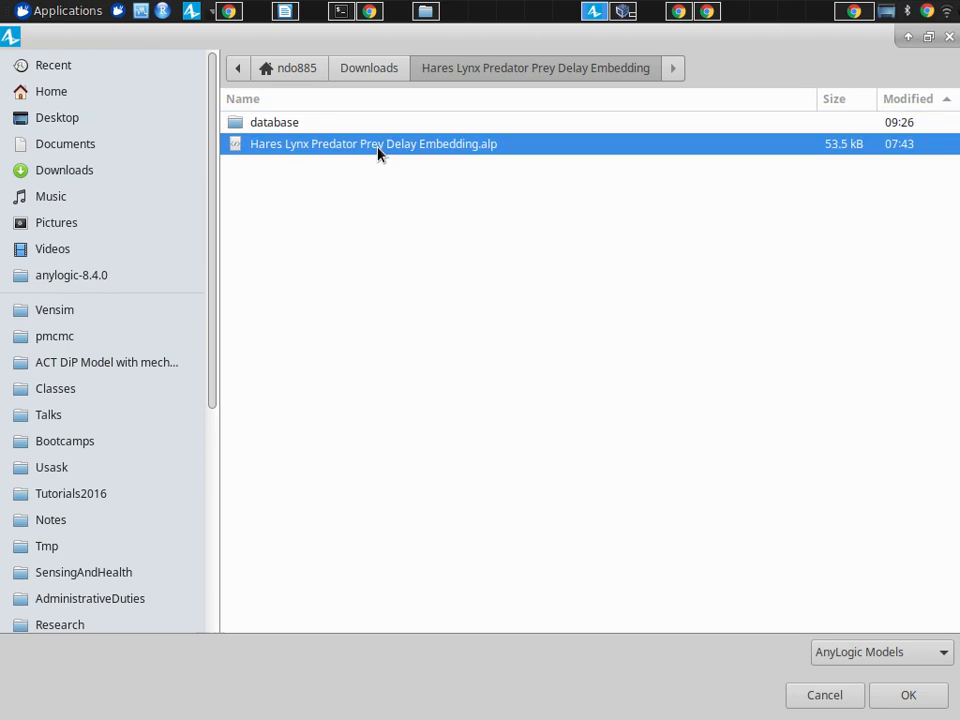
{"action": "left_click", "coordinate": [908, 694]}
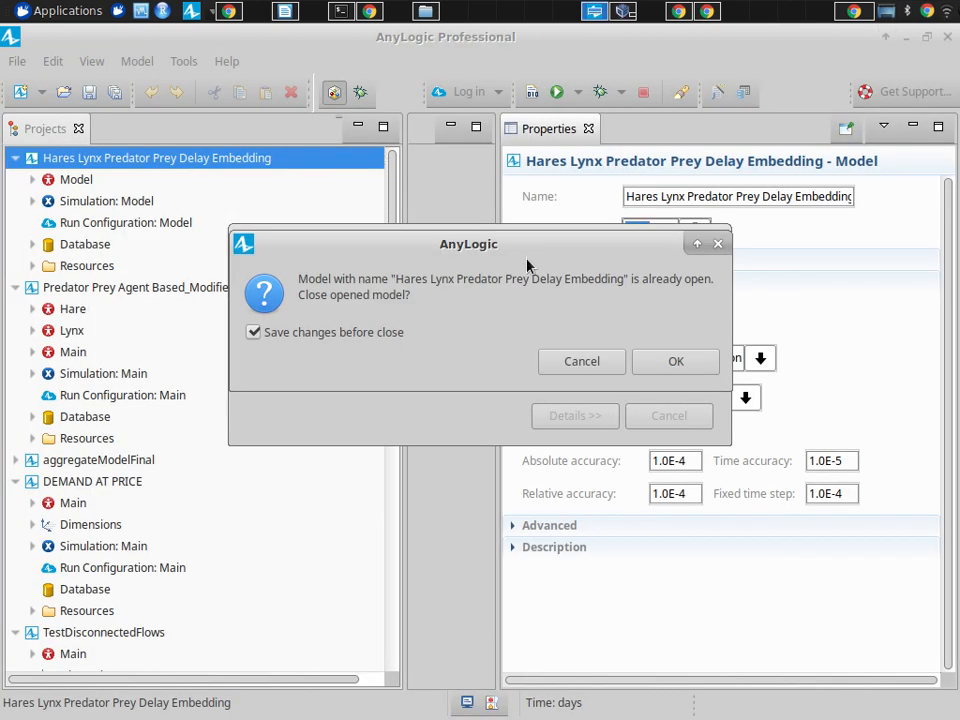
{"action": "left_click", "coordinate": [676, 360]}
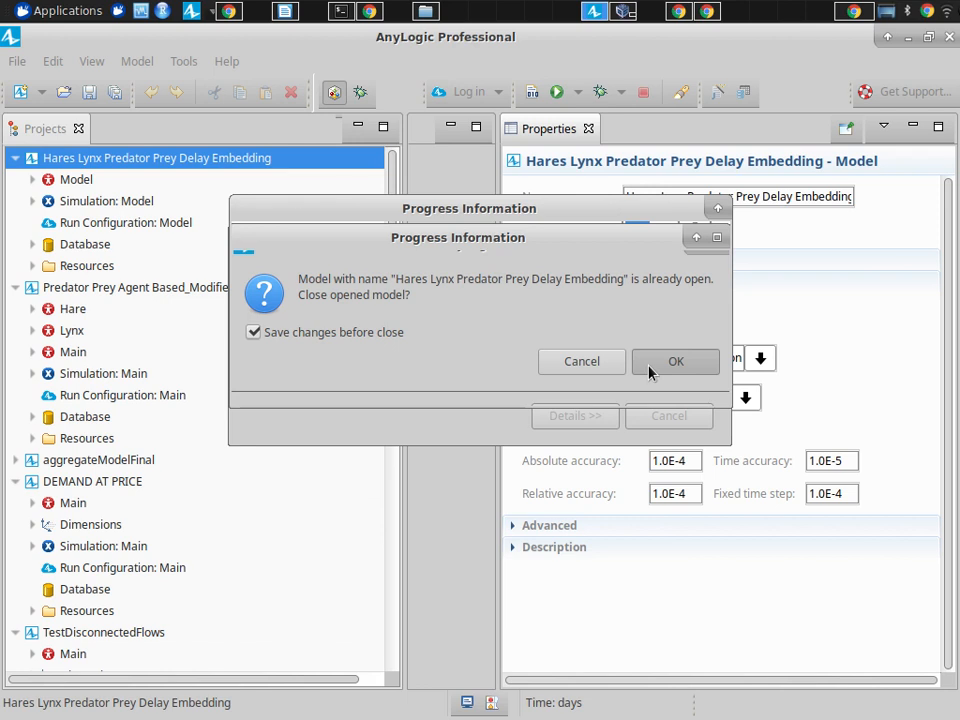
{"action": "left_click", "coordinate": [676, 360]}
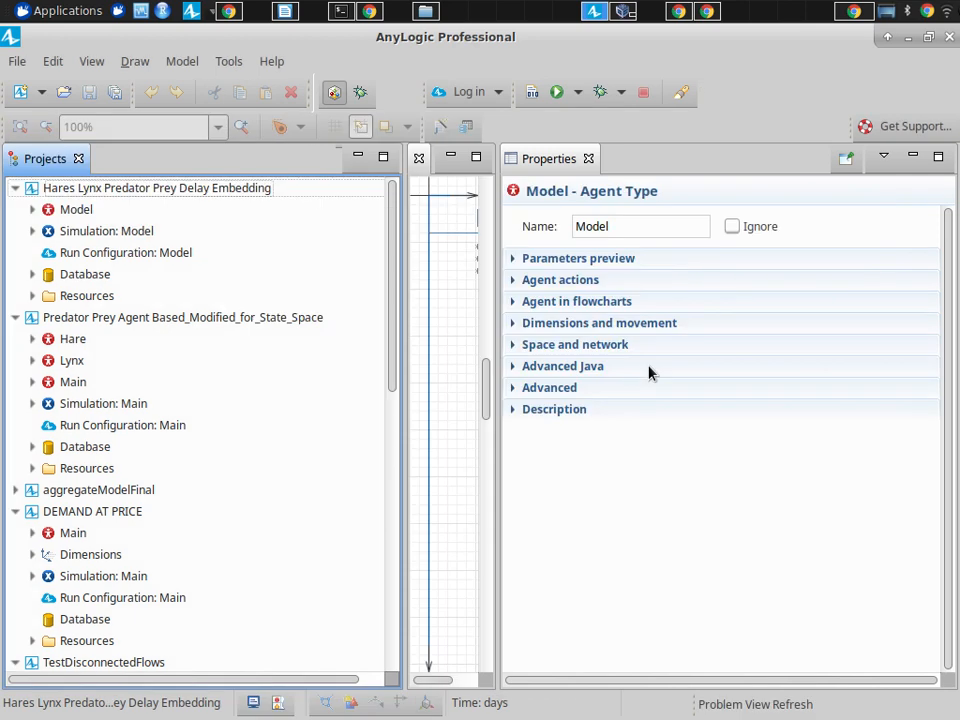
- Show the Hares Lynx model's settings with days time units and numerical methods
{"action": "left_click", "coordinate": [156, 188]}
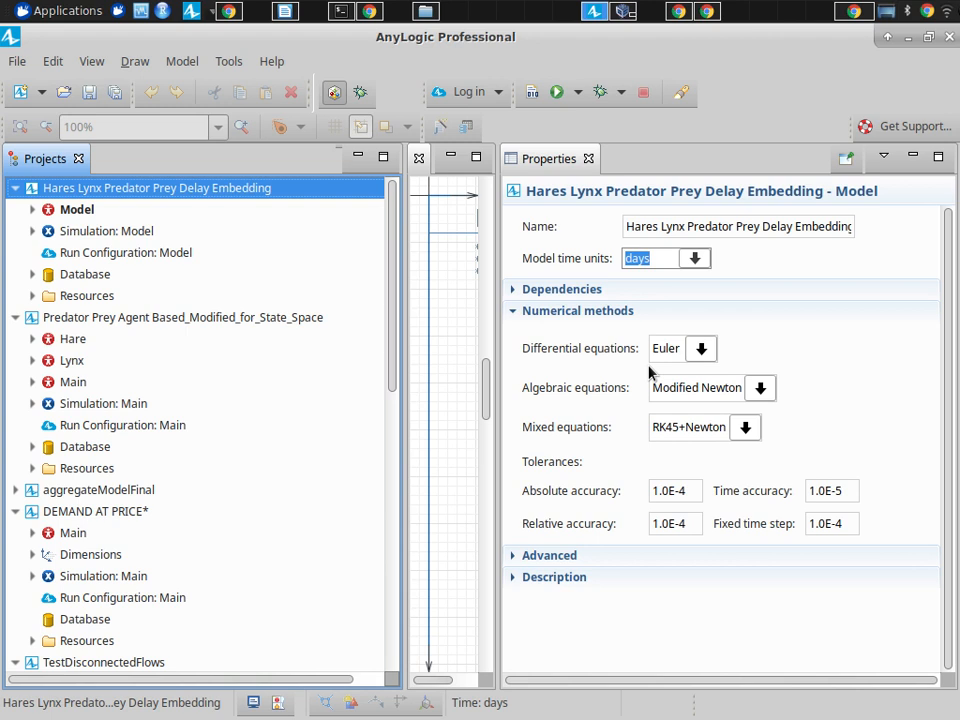
- Run the Simulation: Model experiment of the Hares Lynx model
{"action": "left_click", "coordinate": [108, 232]}
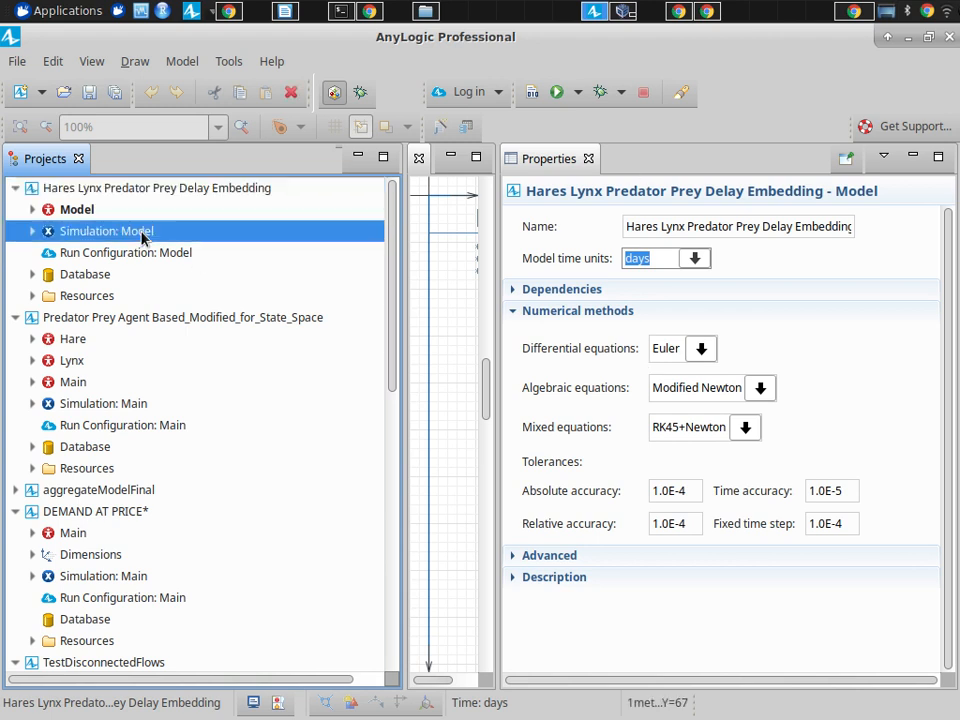
{"action": "right_click", "coordinate": [108, 232]}
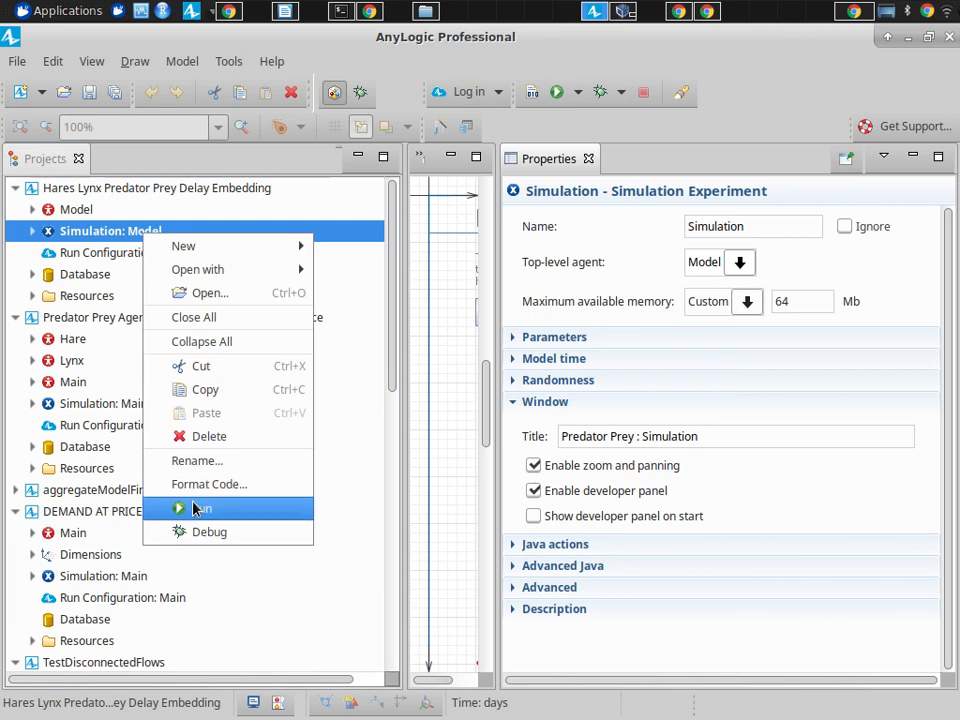
{"action": "left_click", "coordinate": [198, 508]}
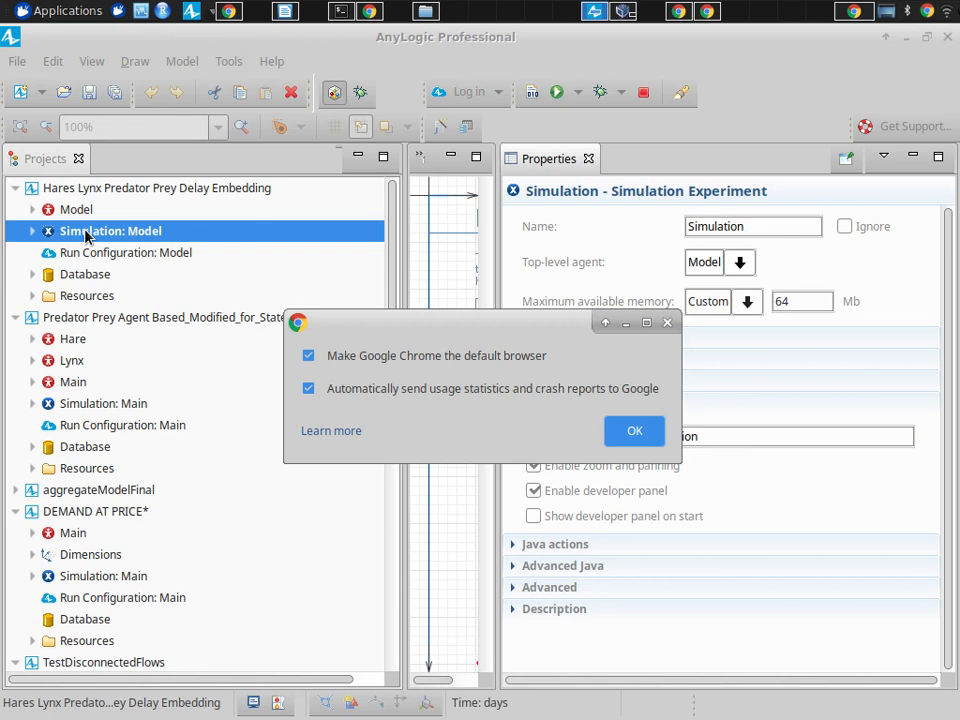
{"action": "mouse_move", "coordinate": [220, 280]}
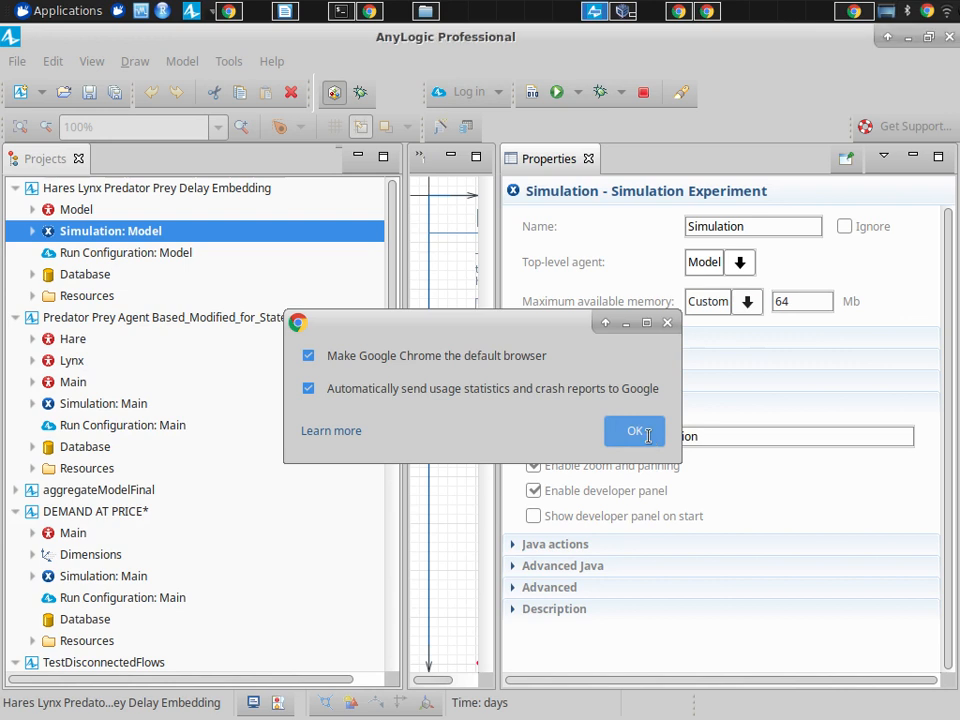
- Accept Chrome's first-run default-browser dialog so the Predator Prey page loads from localhost
{"action": "left_click", "coordinate": [634, 432]}
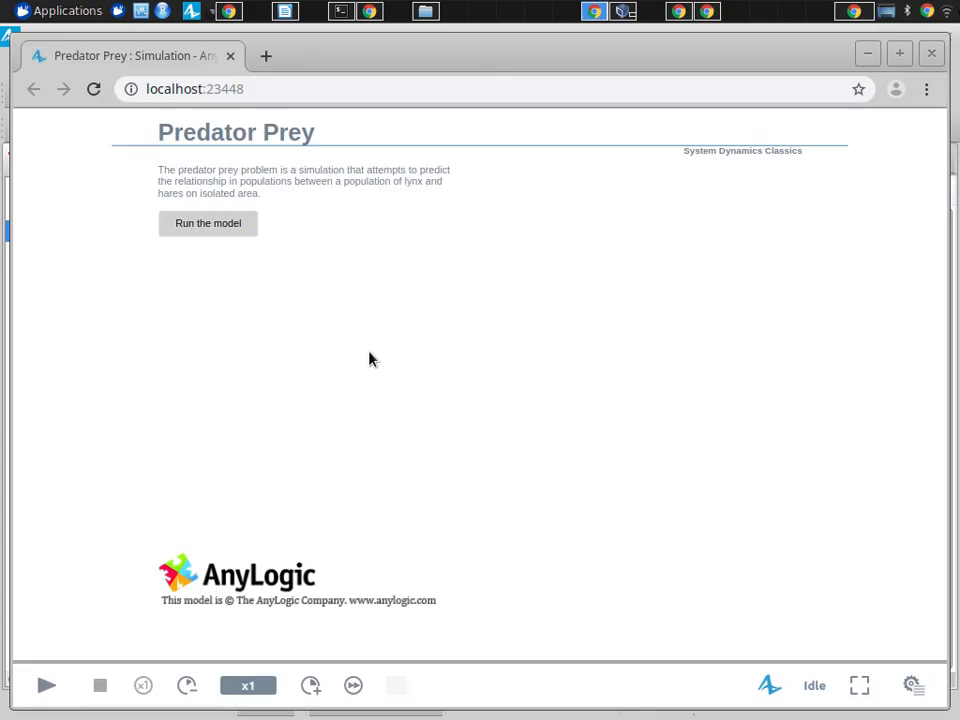
{"action": "mouse_move", "coordinate": [362, 352]}
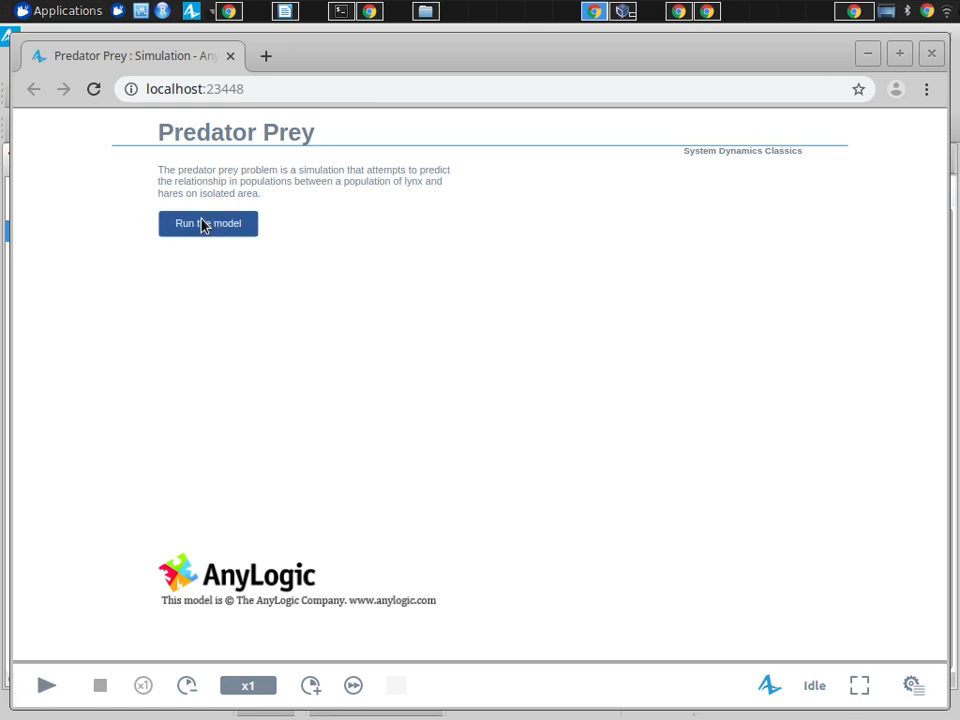
- Start the Predator Prey model and let hare and lynx populations settle into steady cycles
{"action": "left_click", "coordinate": [208, 224]}
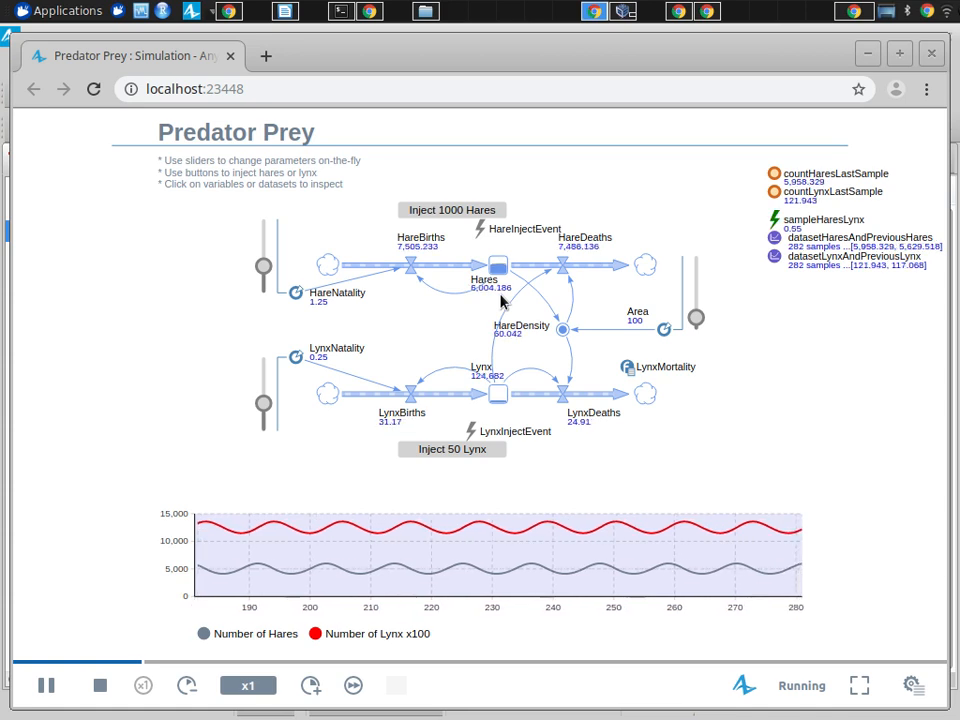
- Inject 50 lynx into the running model so the hare-lynx oscillations grow much wider
{"action": "left_click", "coordinate": [452, 448]}
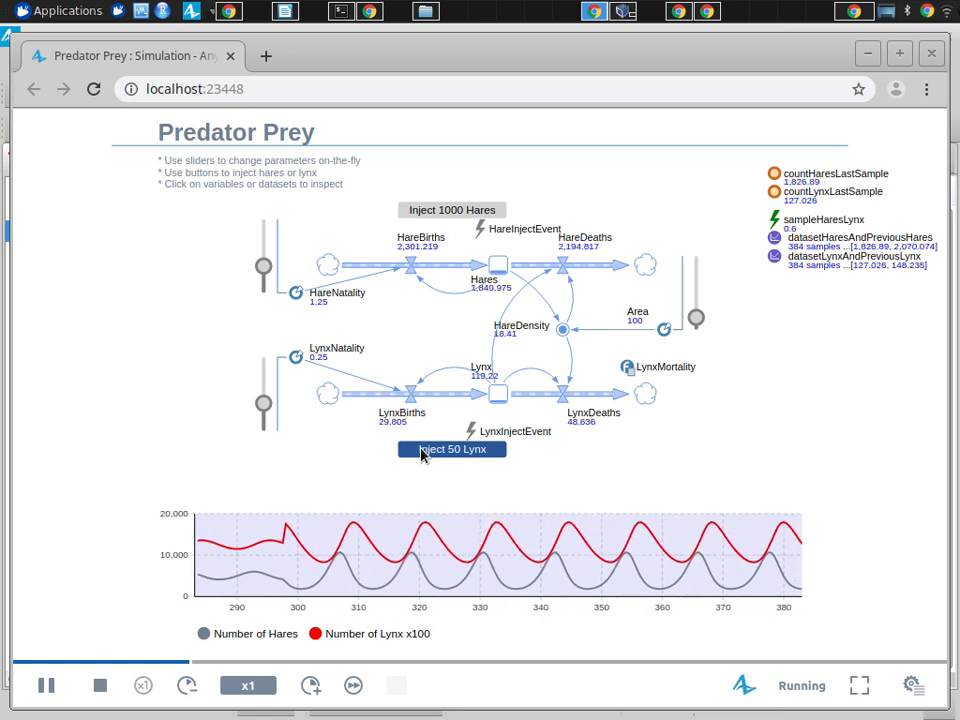
- Inject another batch of 50 lynx, ending at the VirtualBox Manager with its update notice
{"action": "left_click", "coordinate": [46, 684]}
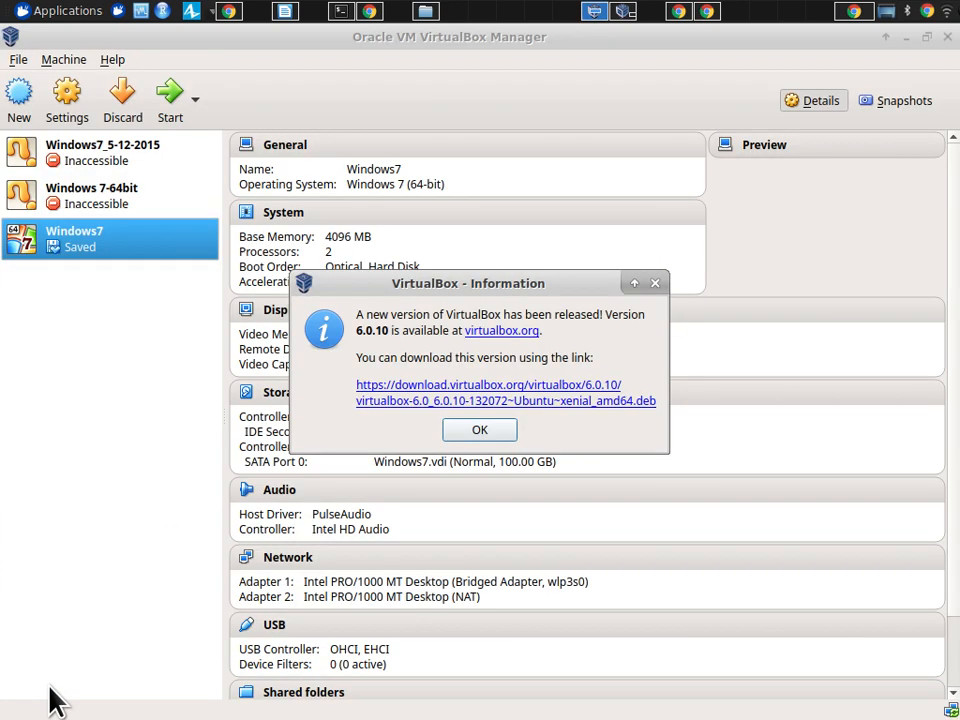
- Return to the paused simulation and scroll to the outward-shifted Hares vs. Lynx phase plot
{"action": "left_click", "coordinate": [480, 428]}
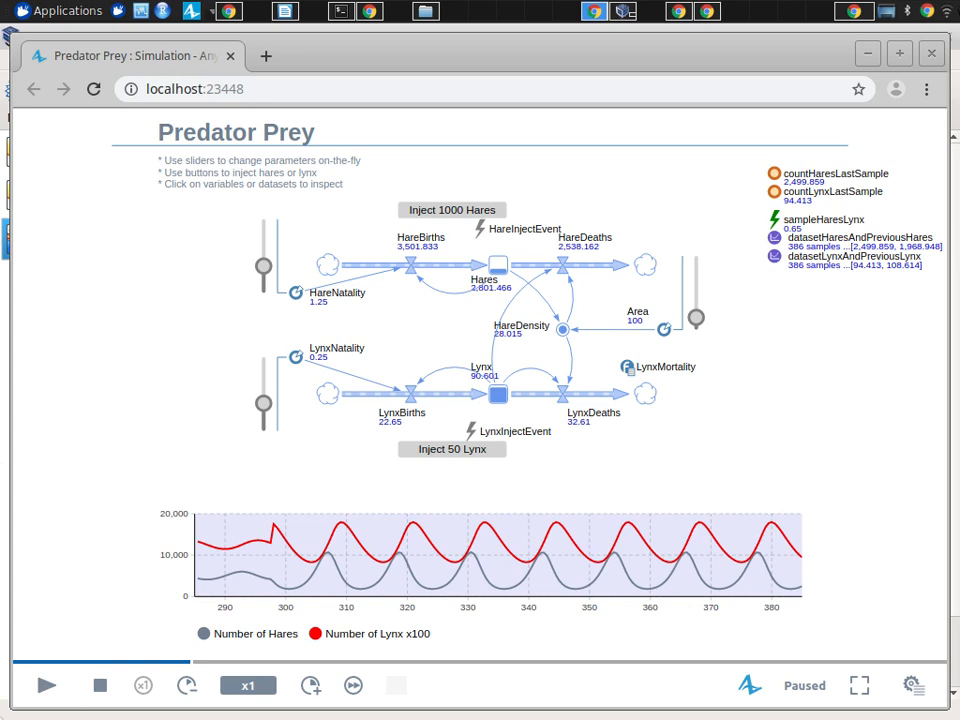
{"action": "mouse_move", "coordinate": [218, 410]}
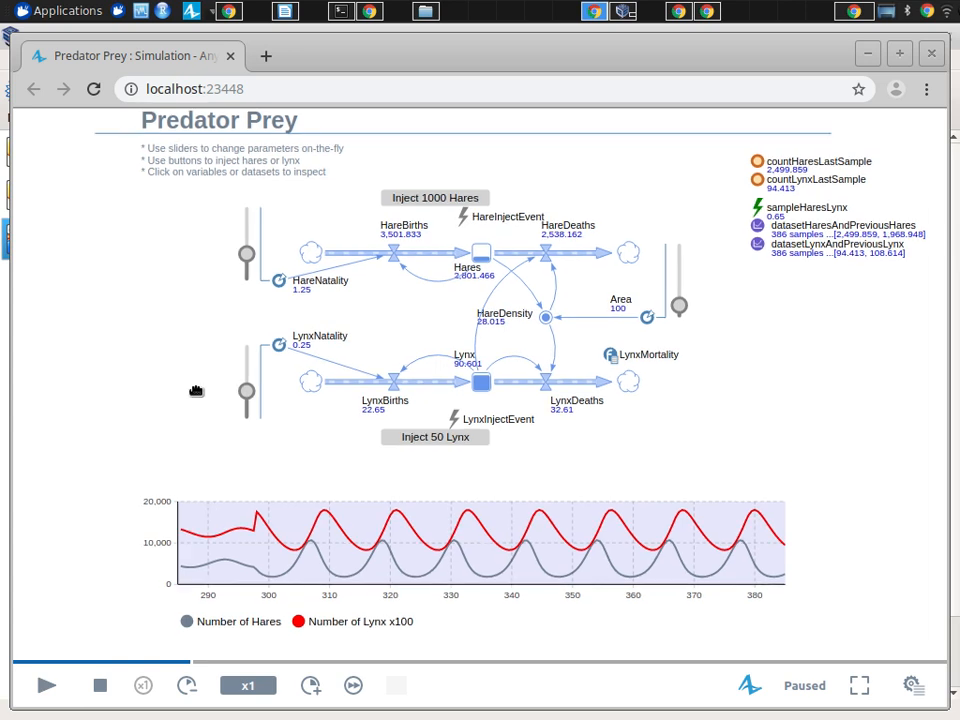
{"action": "scroll", "scroll_direction": "down", "scroll_amount": 3}
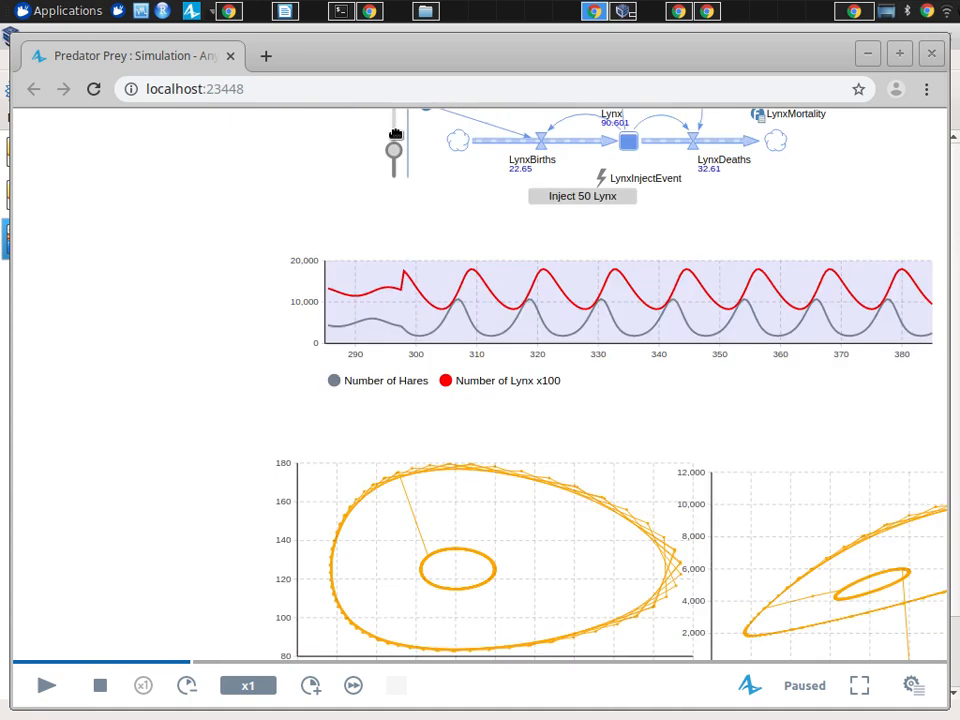
{"action": "scroll", "scroll_direction": "down", "scroll_amount": 3}
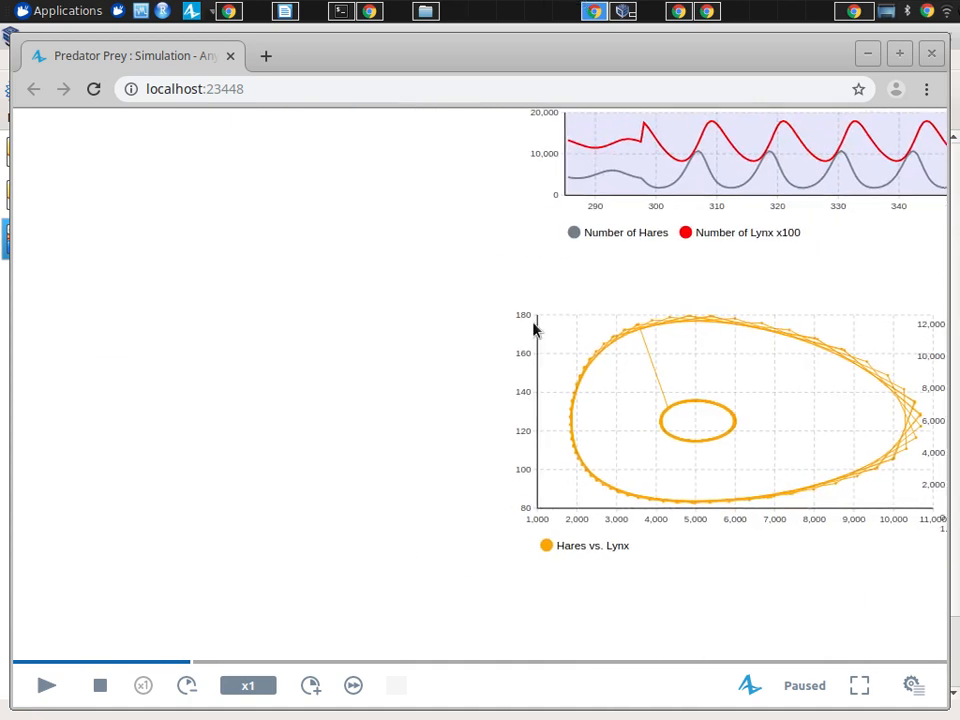
{"action": "mouse_move", "coordinate": [582, 566]}
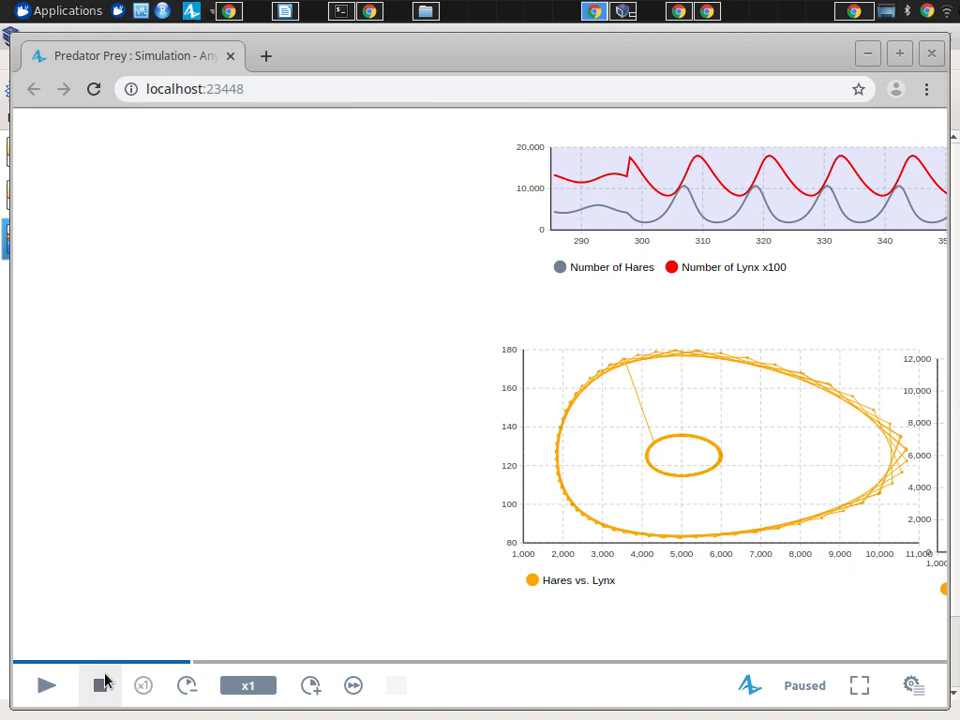
- Stop the run, restart the model from scratch and speed it up to x10
{"action": "left_click", "coordinate": [100, 684]}
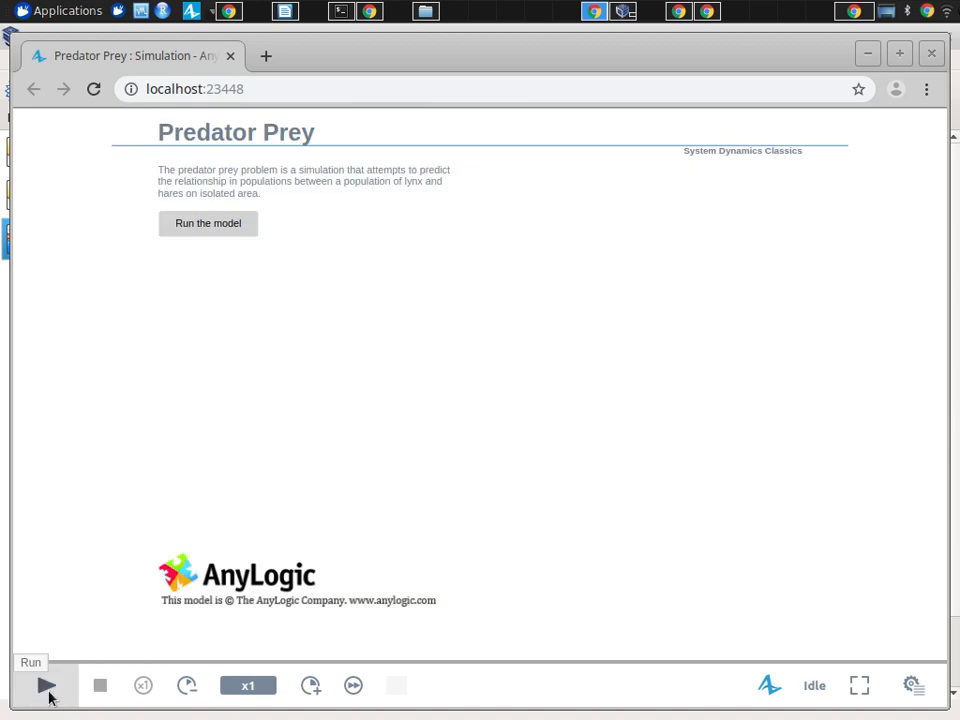
{"action": "left_click", "coordinate": [208, 224]}
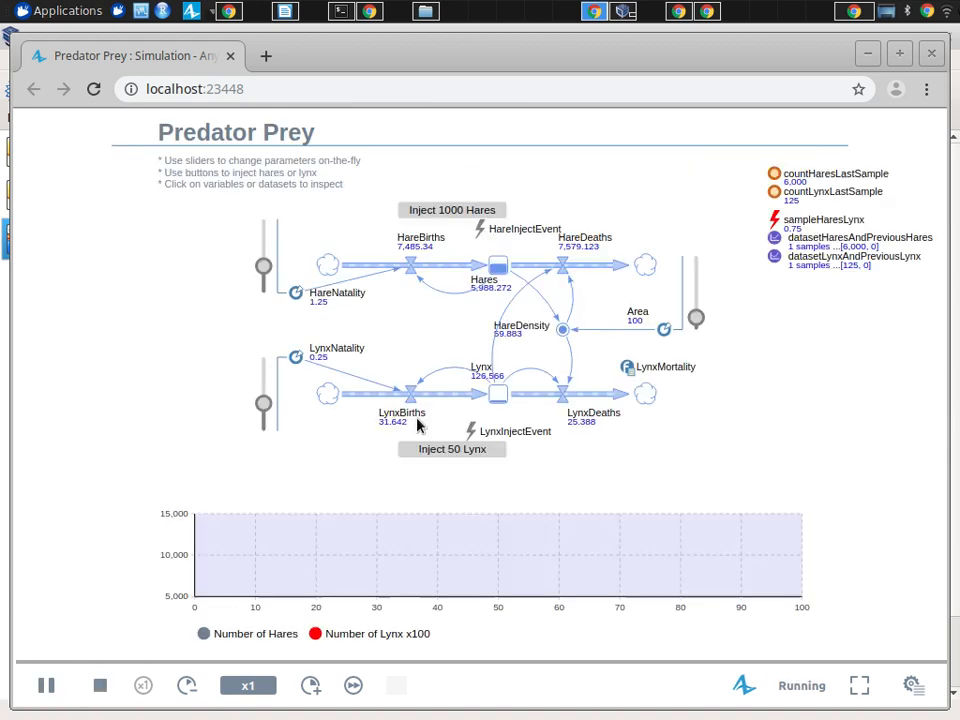
{"action": "scroll", "scroll_direction": "down", "scroll_amount": 3}
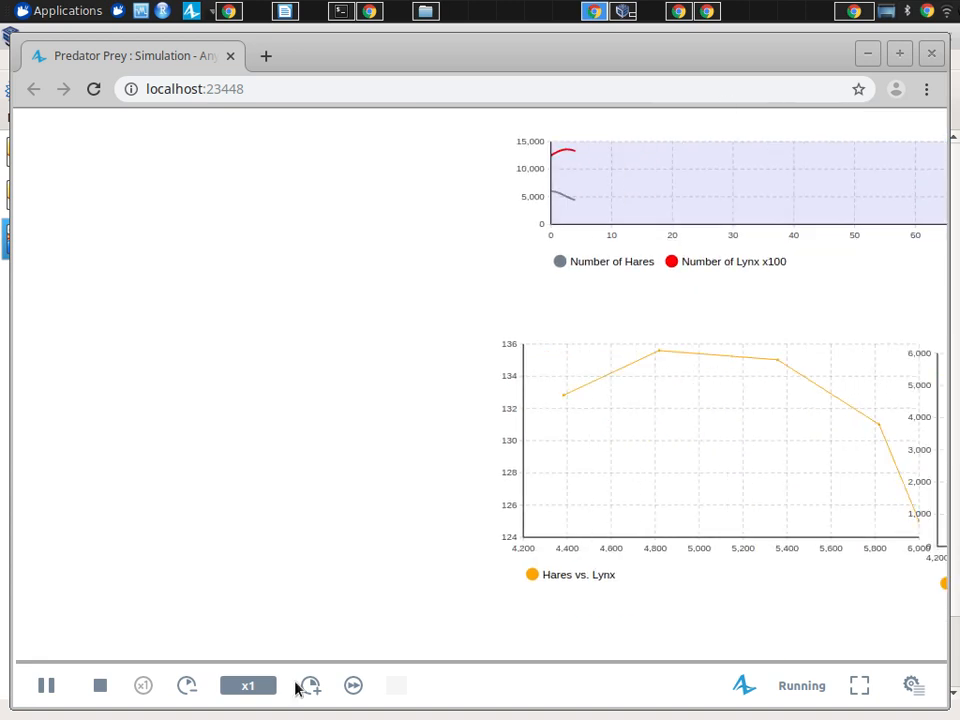
{"action": "left_click", "coordinate": [308, 684]}
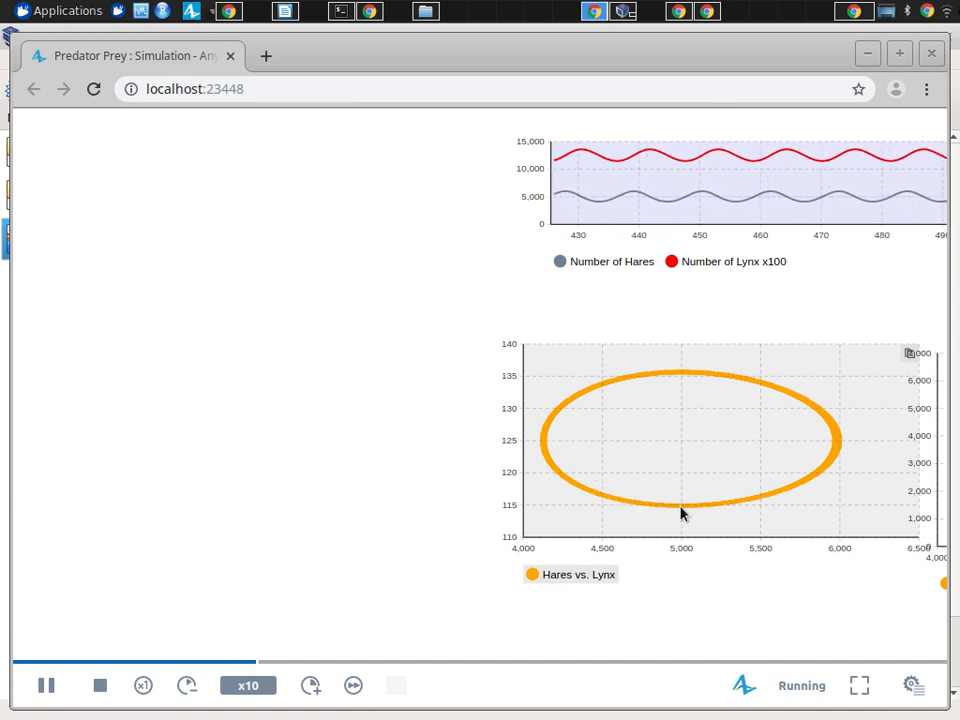
{"action": "mouse_move", "coordinate": [724, 510]}
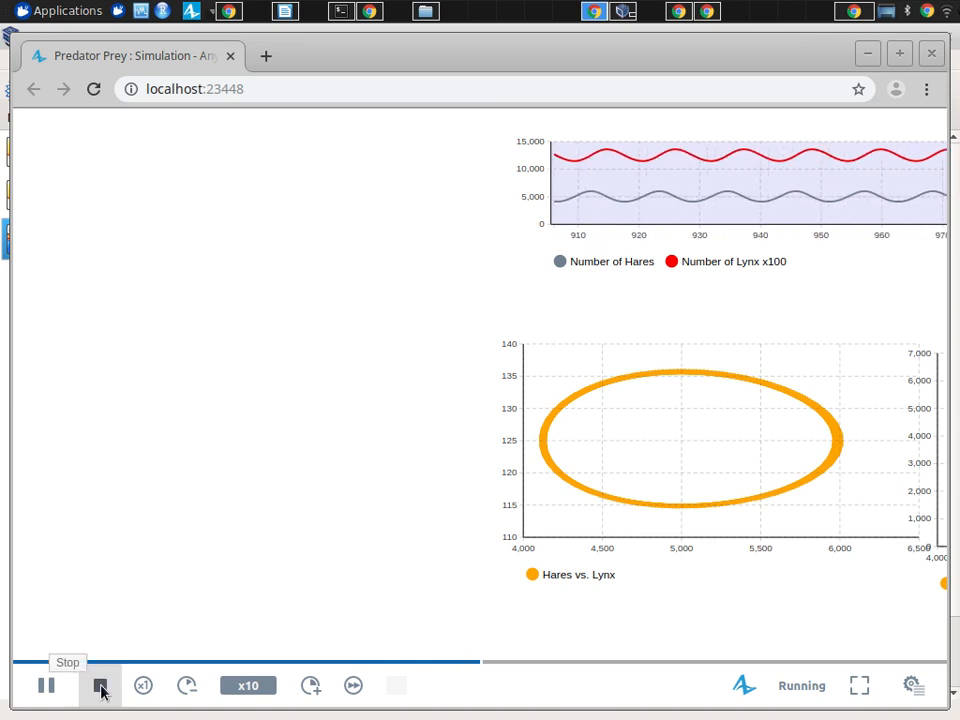
- Stop the running simulation so it can start afresh at x1 speed
{"action": "left_click", "coordinate": [100, 684]}
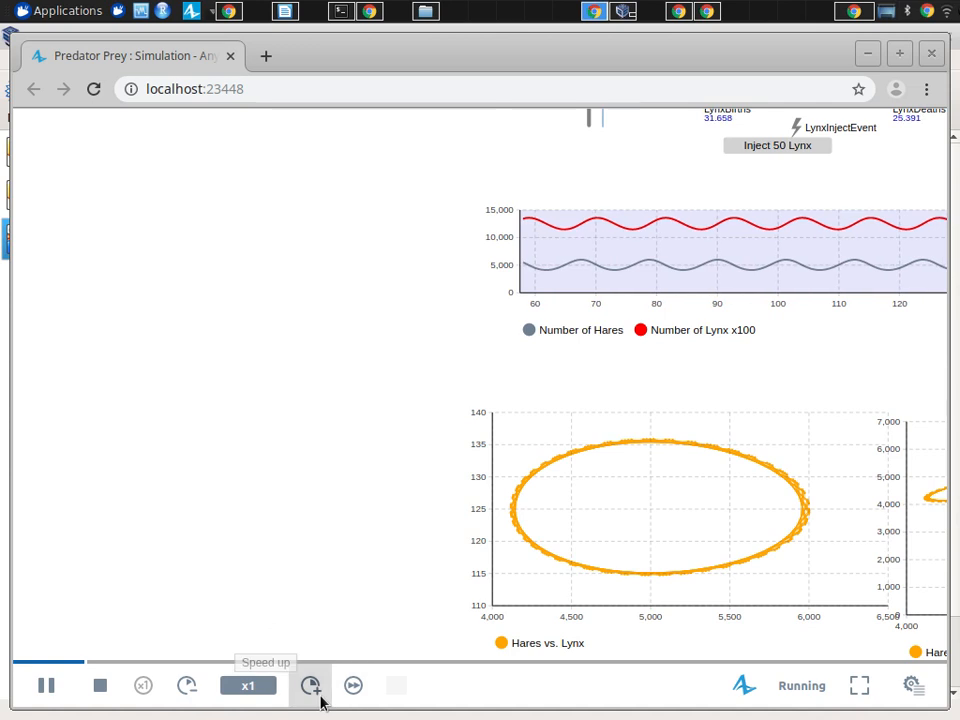
{"action": "left_click", "coordinate": [312, 684]}
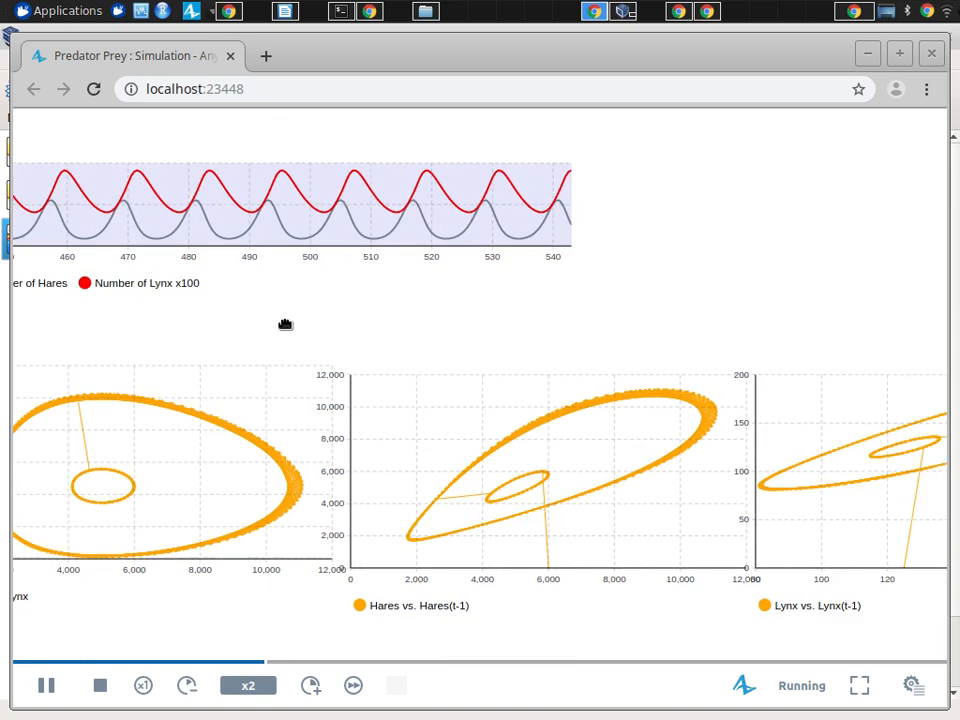
{"action": "scroll", "scroll_direction": "down", "scroll_amount": 3}
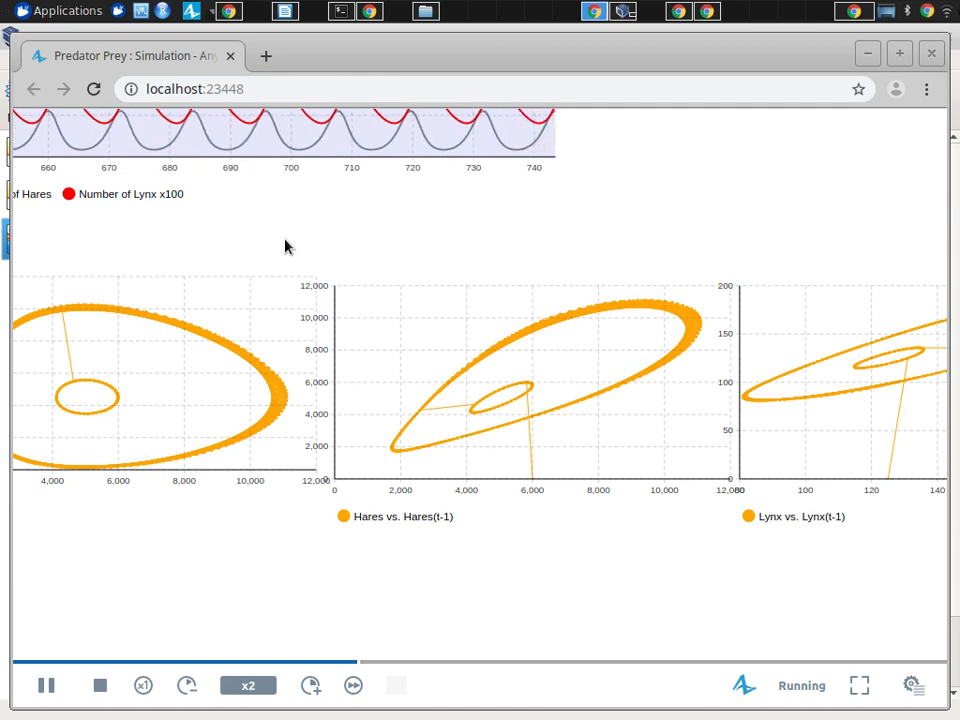
- Scroll to the phase plots while the run continues past day 1,230 at x2
{"action": "scroll", "scroll_direction": "down", "scroll_amount": 3}
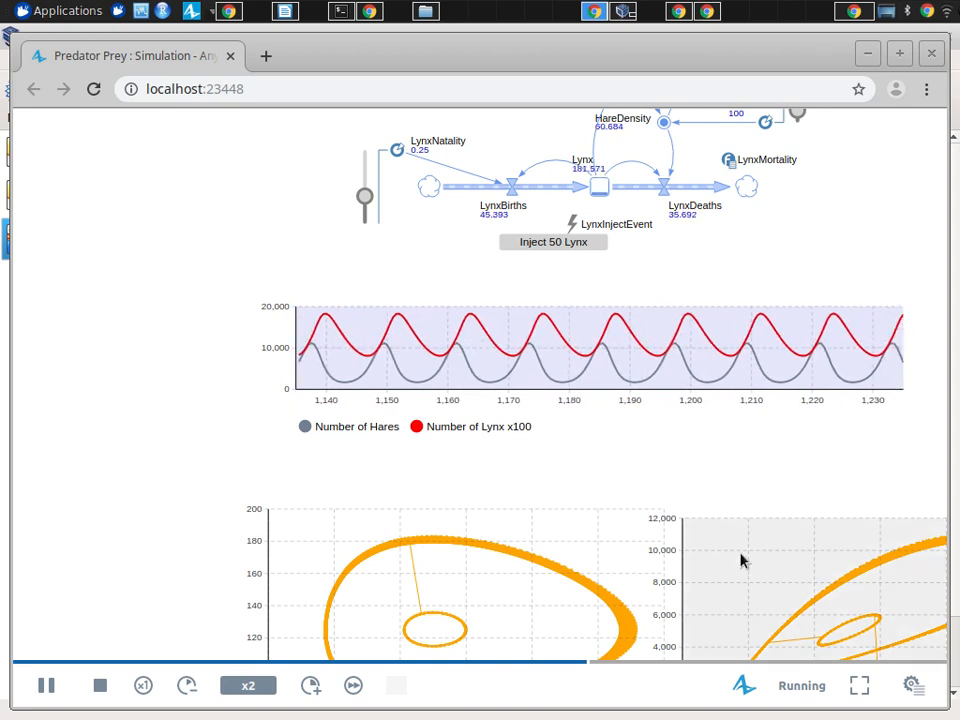
- Scroll to the lagged Hares(t-1) and Lynx(t-1) plots as the run finishes at day 2,000
{"action": "scroll", "scroll_direction": "down", "scroll_amount": 3}
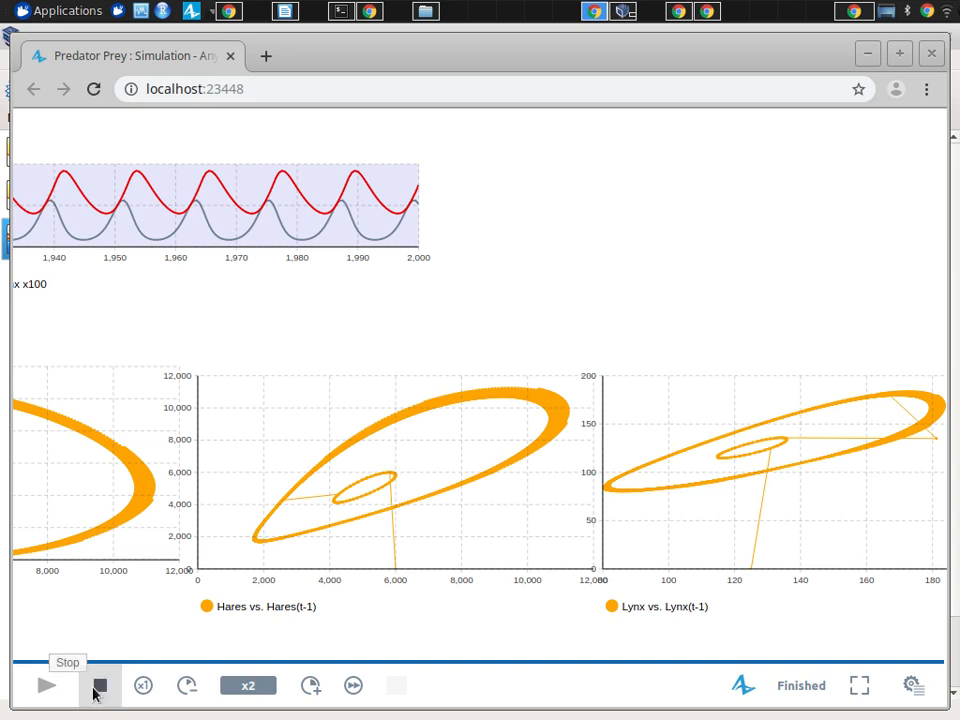
- End the finished run and select the Simulation experiment's window Title field, 'Predator Prey : Simulation'
{"action": "left_click", "coordinate": [100, 684]}
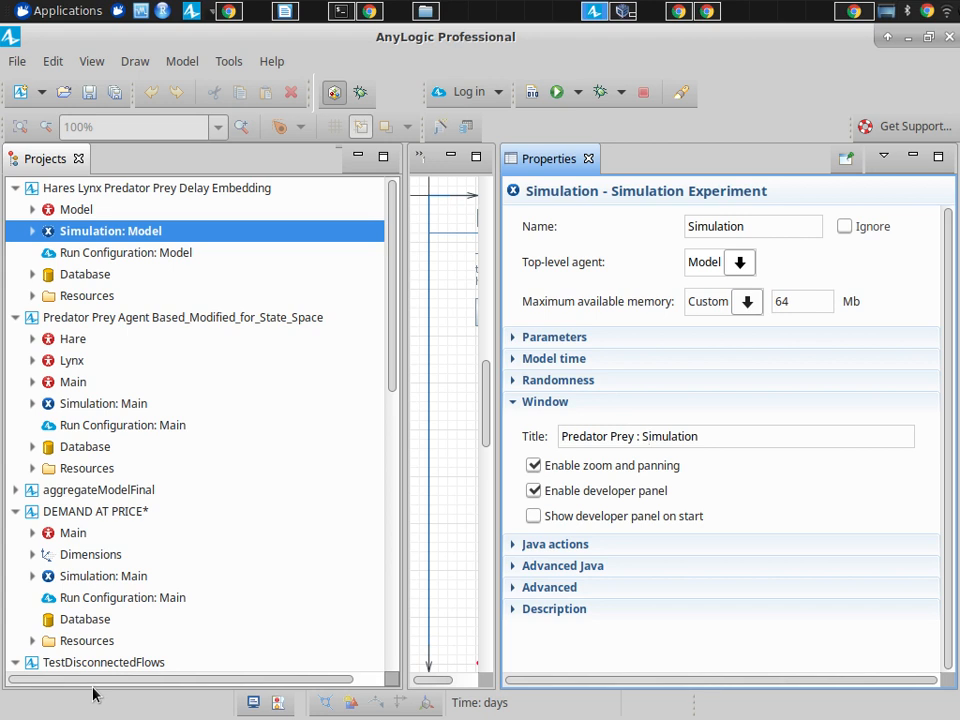
{"action": "left_click", "coordinate": [648, 436]}
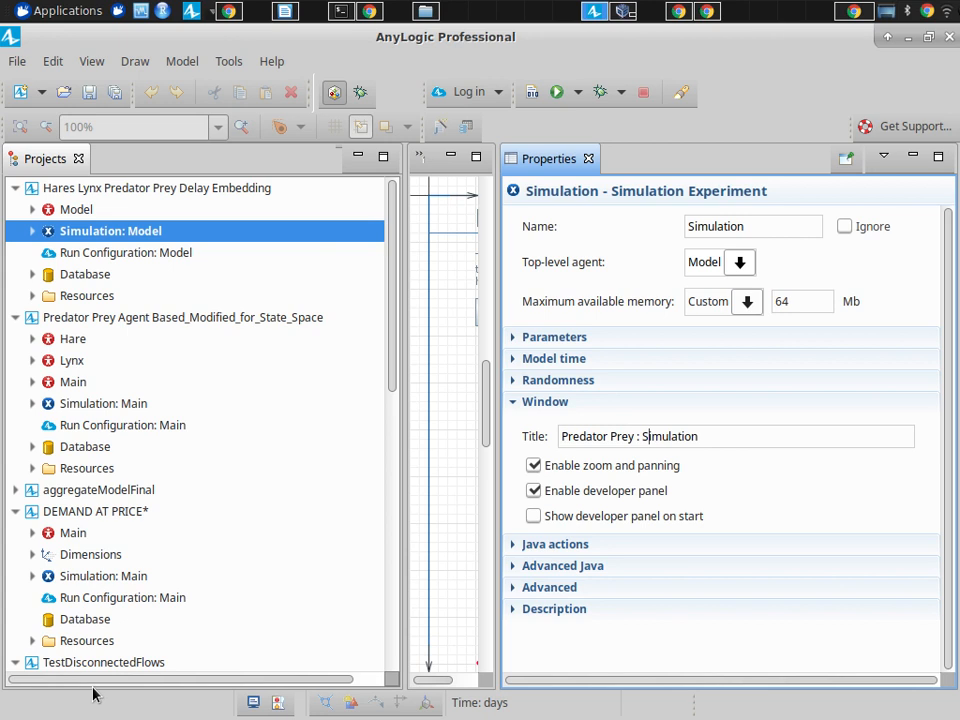